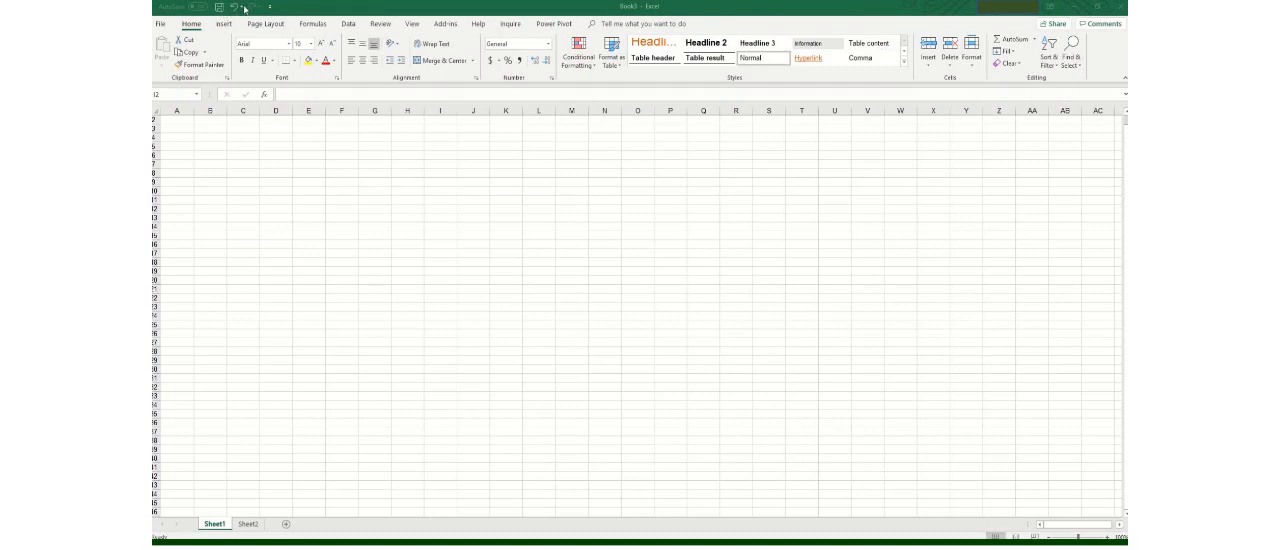
Show the Customize Quick Access Toolbar command list from the toolbar arrow
{"action": "left_click", "coordinate": [440, 120]}
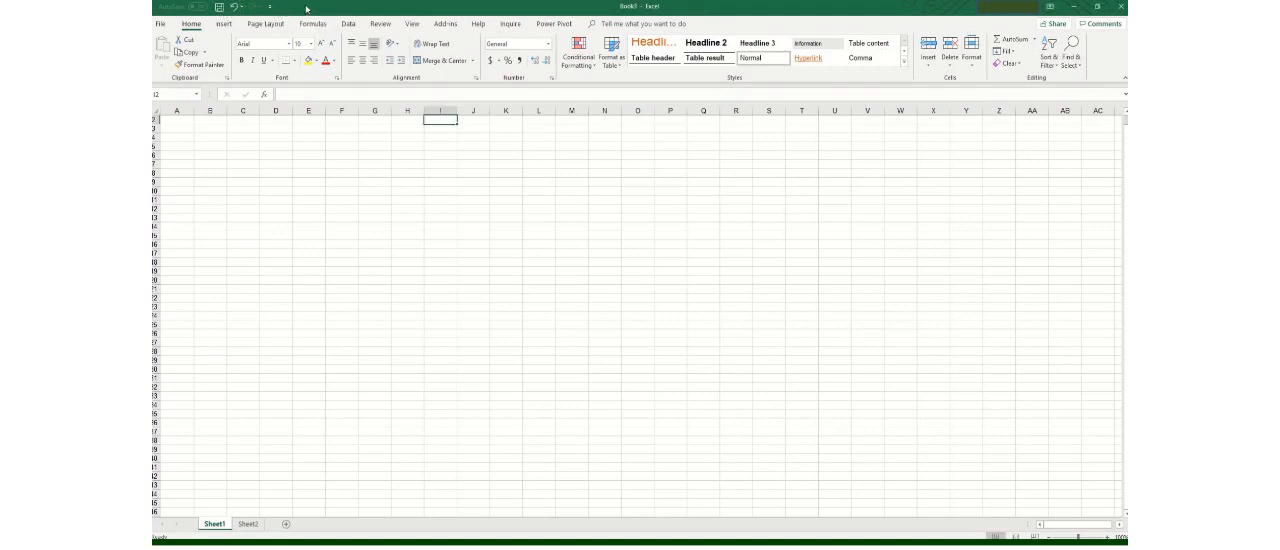
{"action": "mouse_move", "coordinate": [300, 204]}
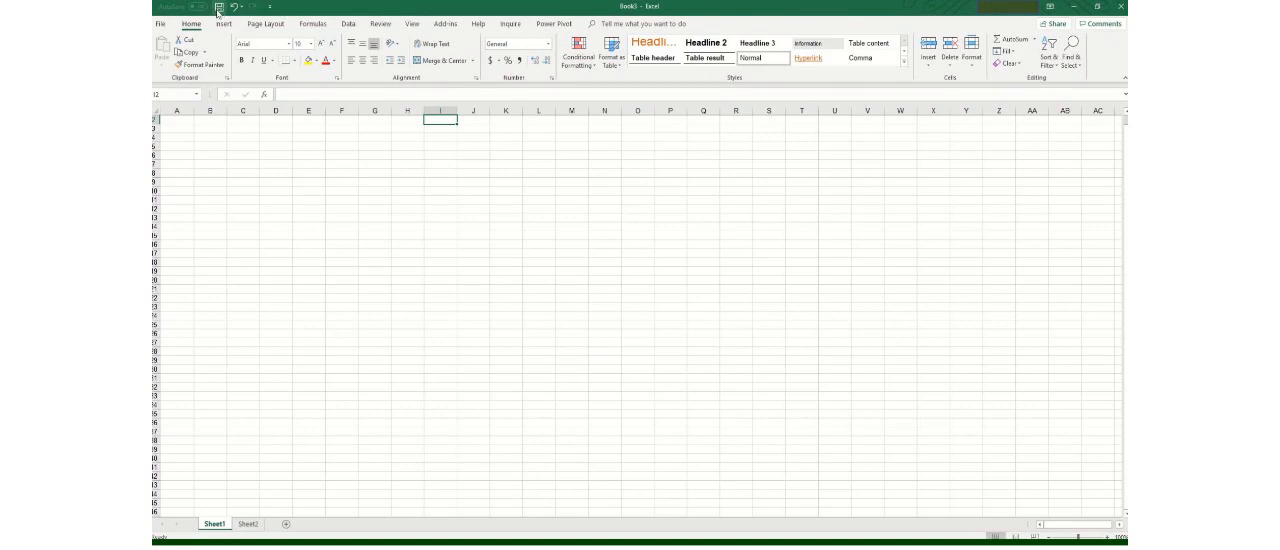
{"action": "mouse_move", "coordinate": [234, 8]}
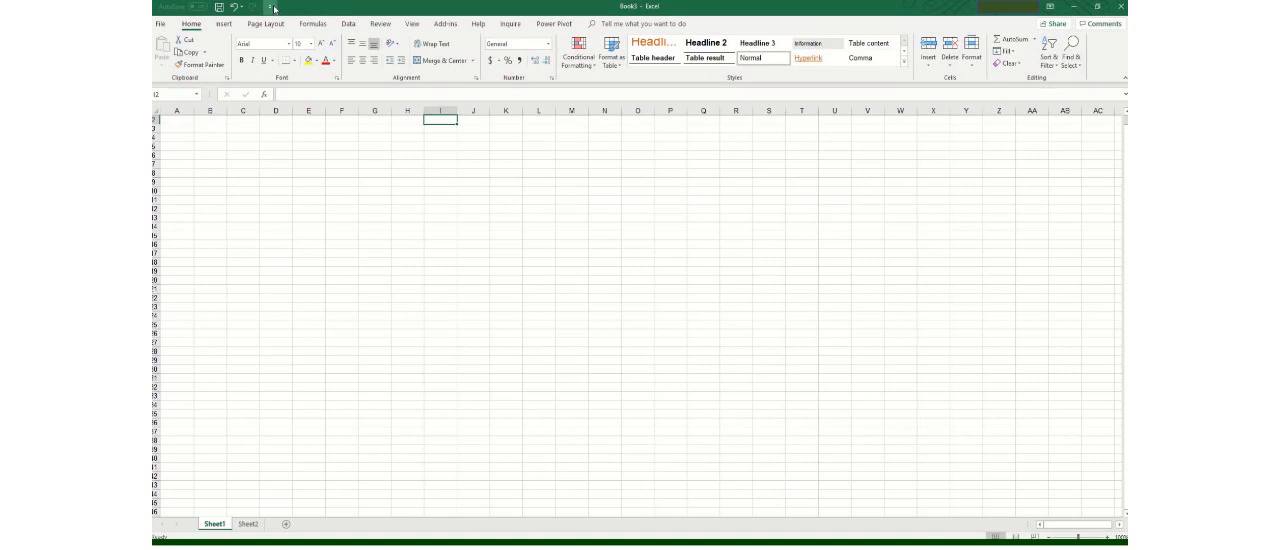
{"action": "left_click", "coordinate": [270, 8]}
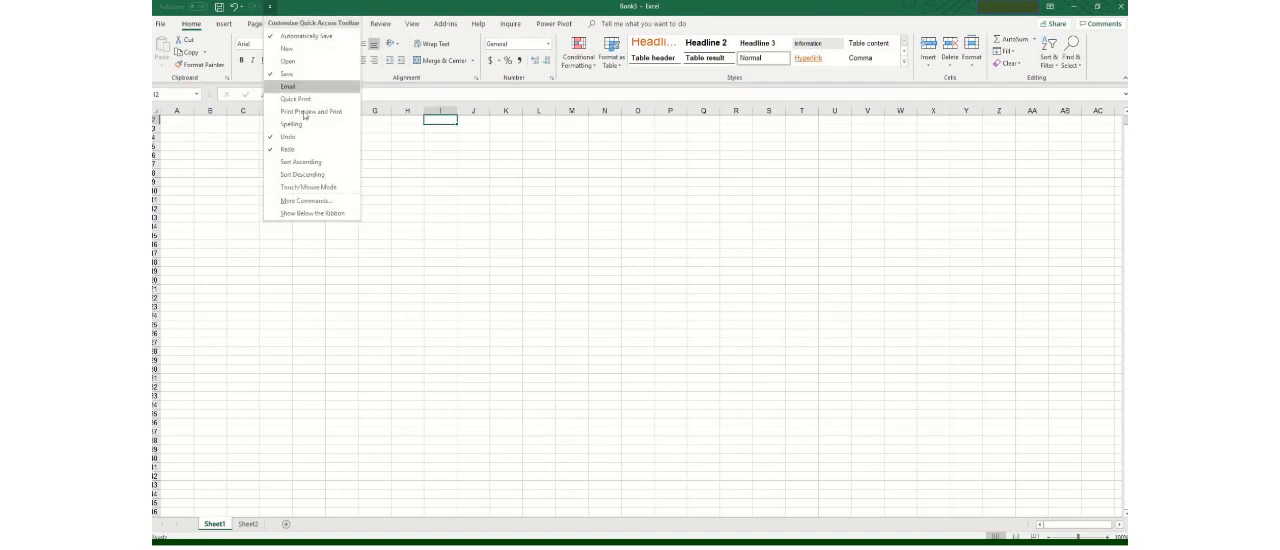
{"action": "mouse_move", "coordinate": [306, 200]}
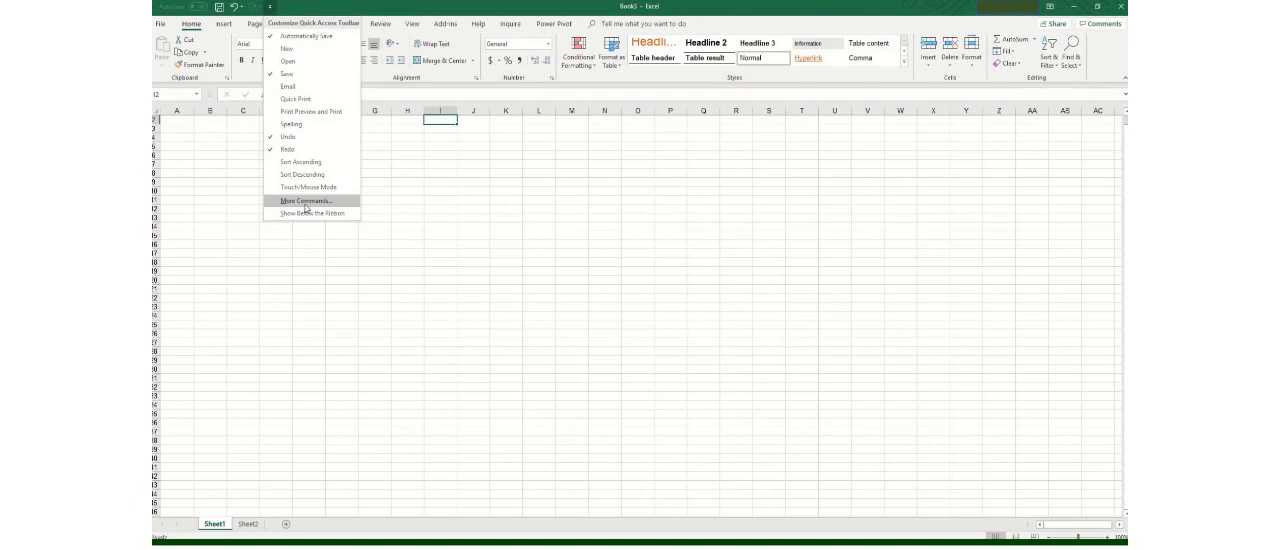
{"action": "mouse_move", "coordinate": [304, 200]}
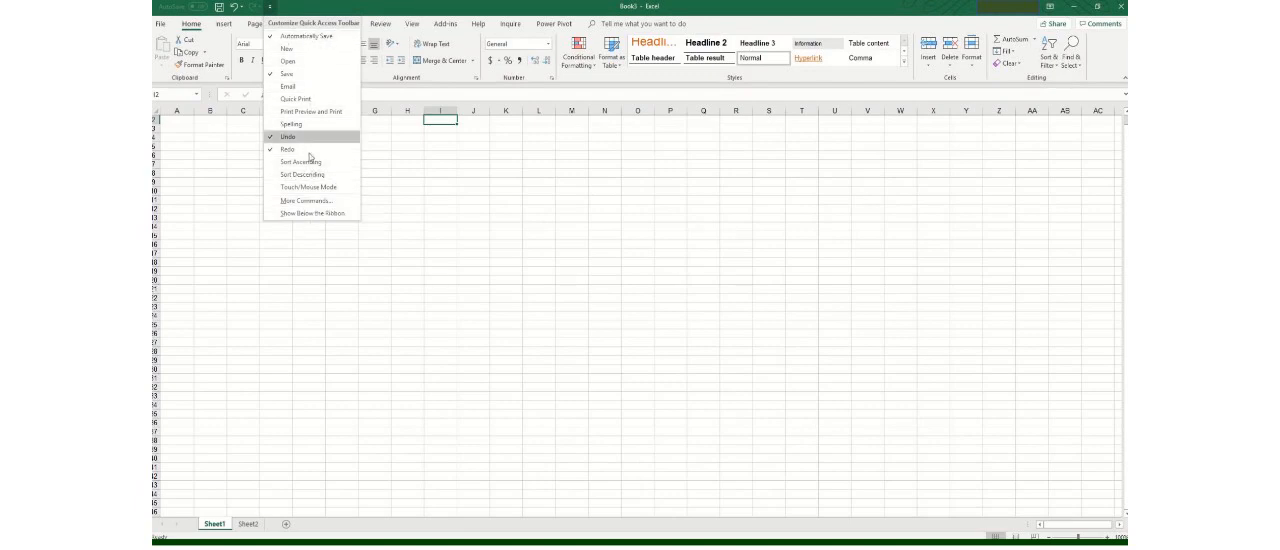
{"action": "mouse_move", "coordinate": [310, 148]}
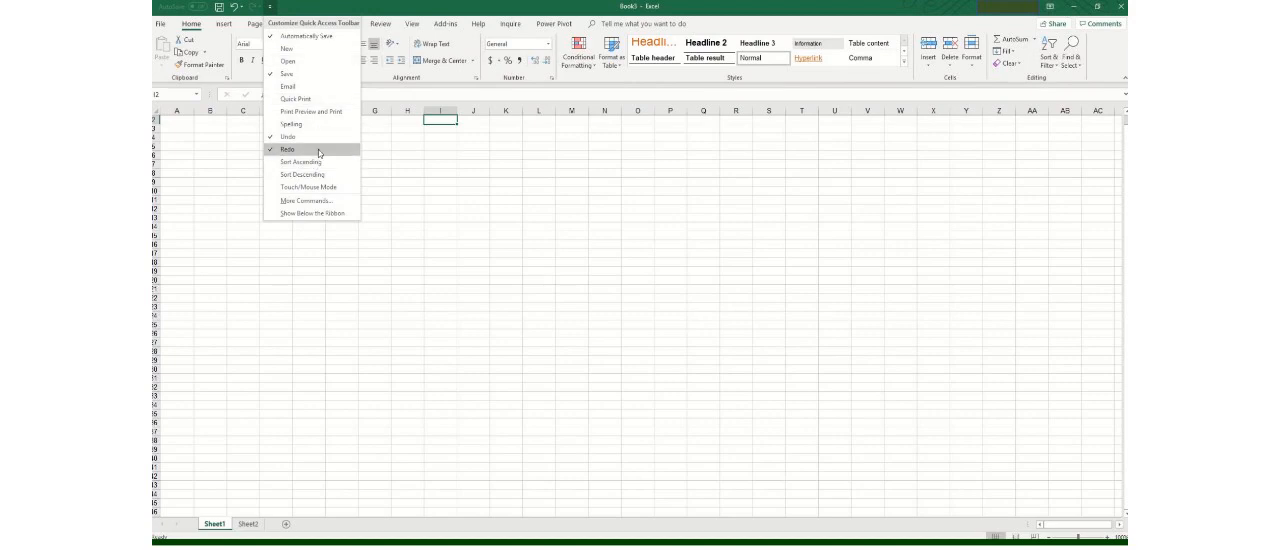
Go to More Commands to reach the Quick Access Toolbar page of Excel Options
{"action": "left_click", "coordinate": [300, 200]}
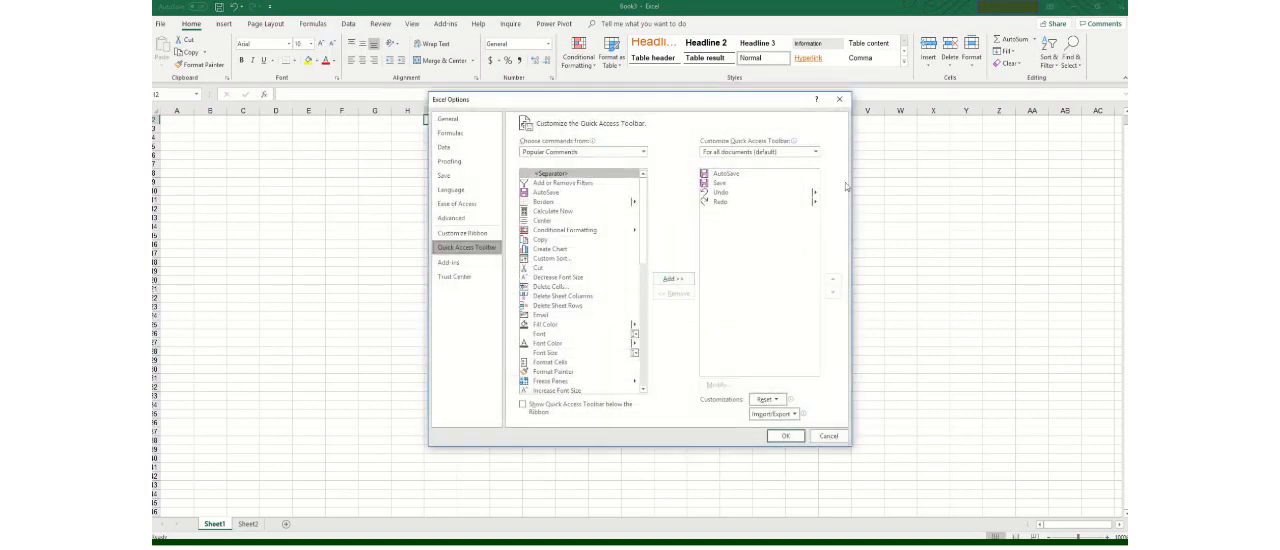
{"action": "mouse_move", "coordinate": [660, 148]}
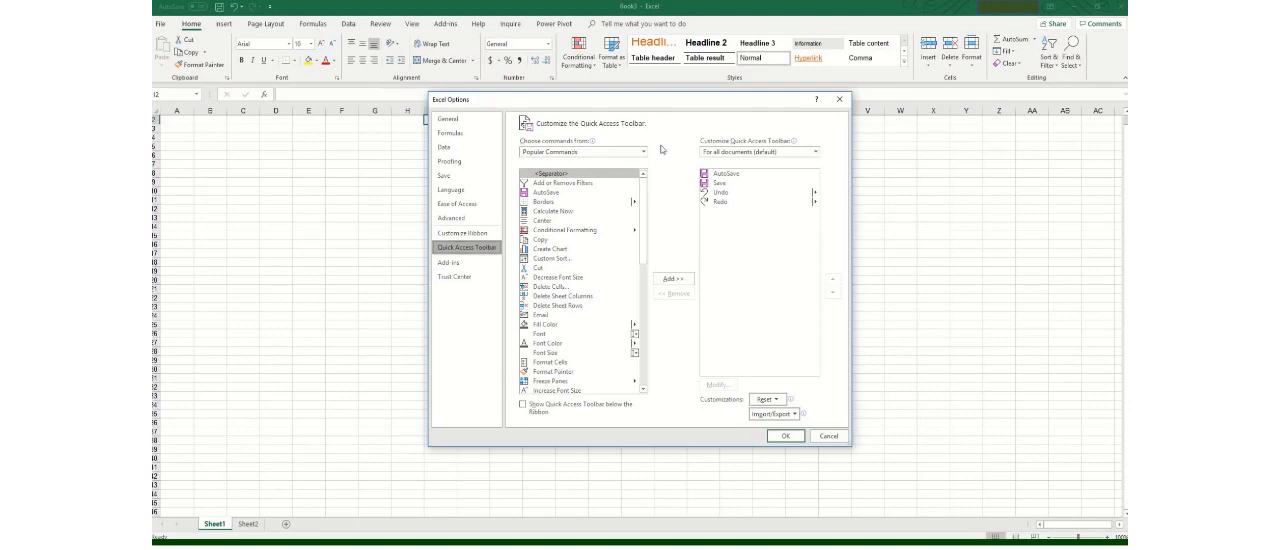
{"action": "mouse_move", "coordinate": [754, 180]}
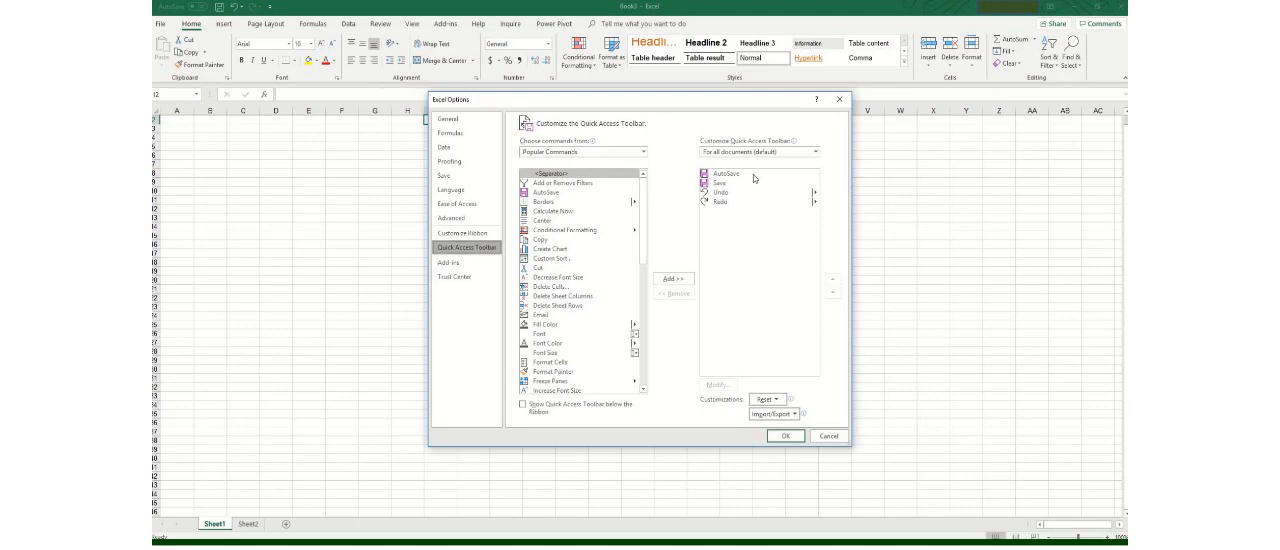
{"action": "mouse_move", "coordinate": [720, 200]}
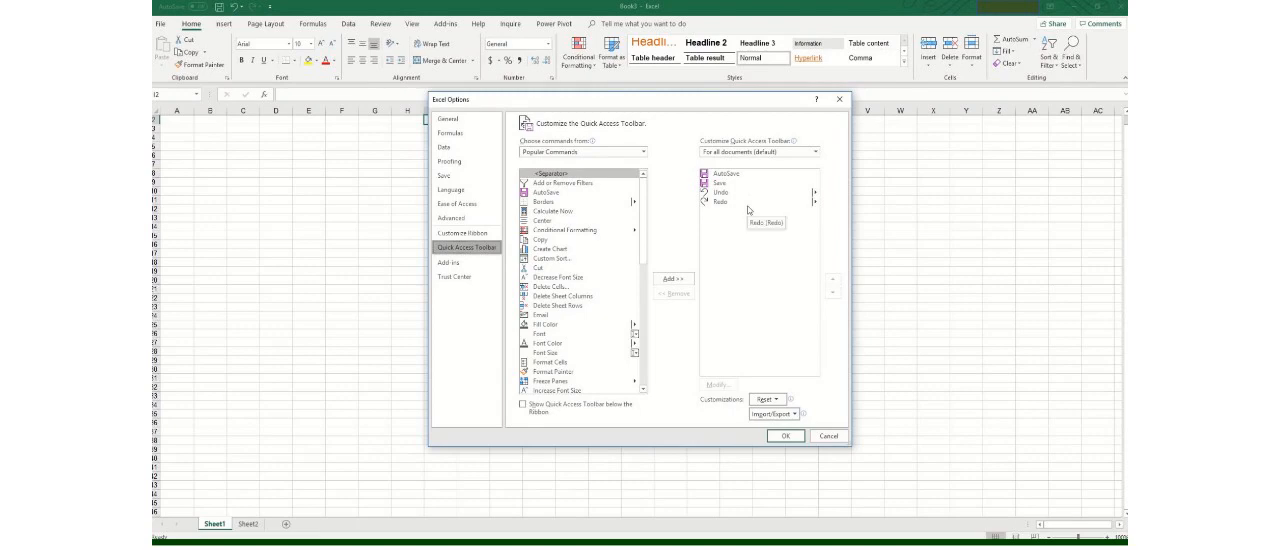
{"action": "mouse_move", "coordinate": [748, 174]}
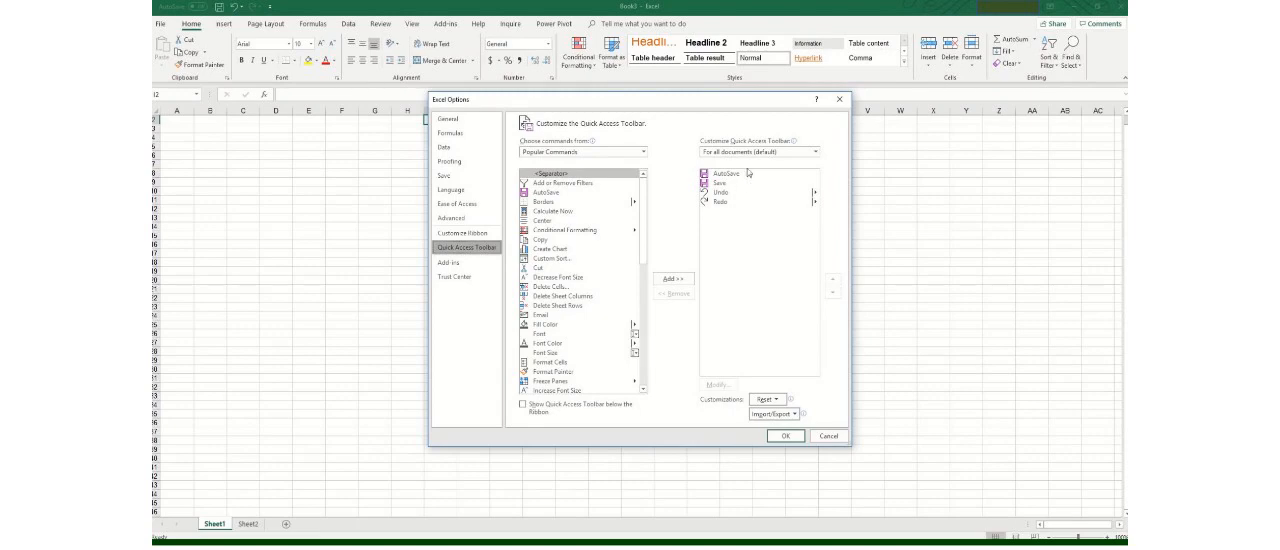
{"action": "mouse_move", "coordinate": [760, 234]}
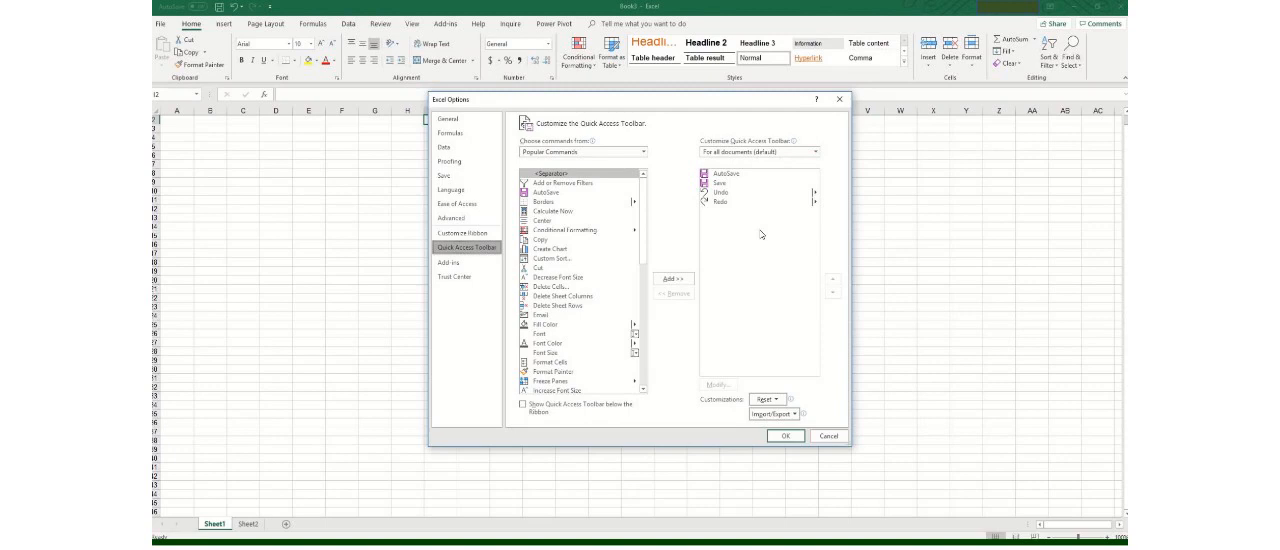
{"action": "mouse_move", "coordinate": [744, 214]}
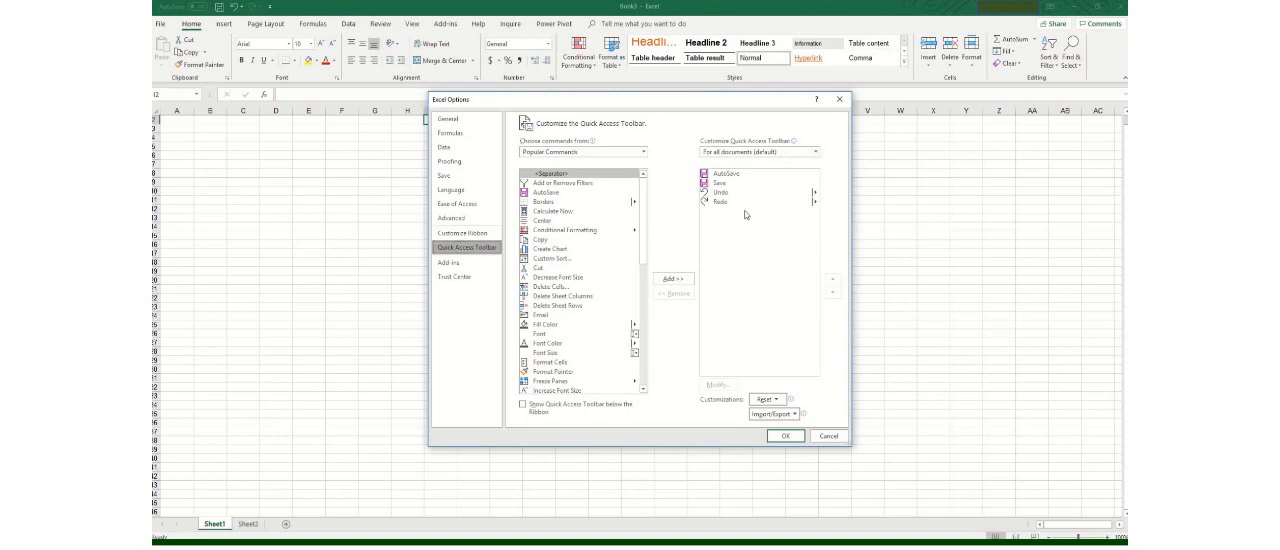
{"action": "mouse_move", "coordinate": [744, 212]}
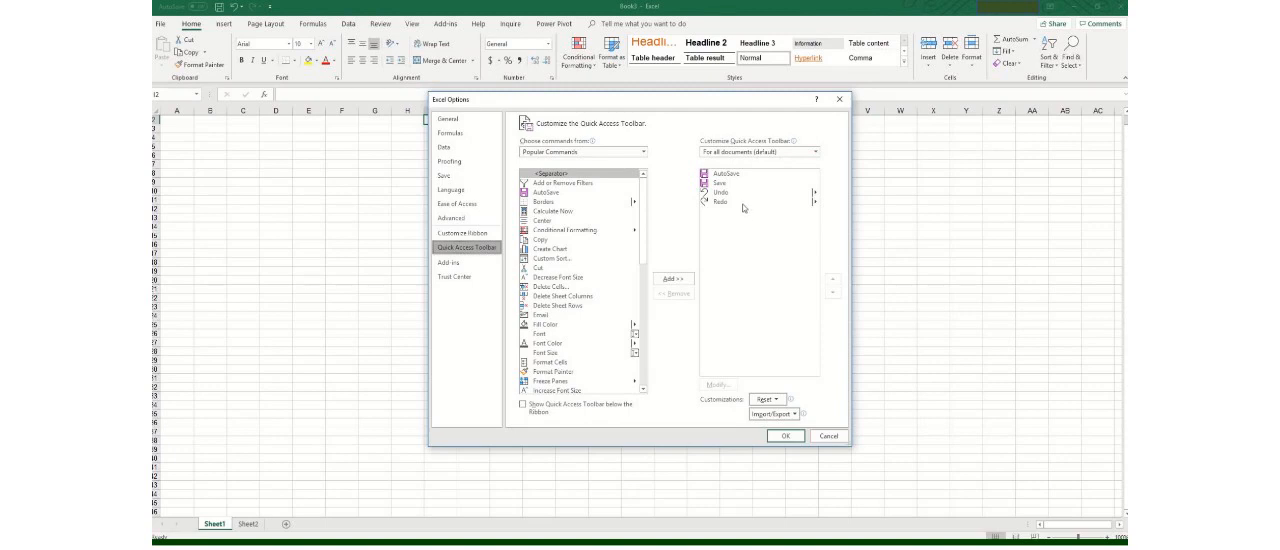
{"action": "mouse_move", "coordinate": [744, 312]}
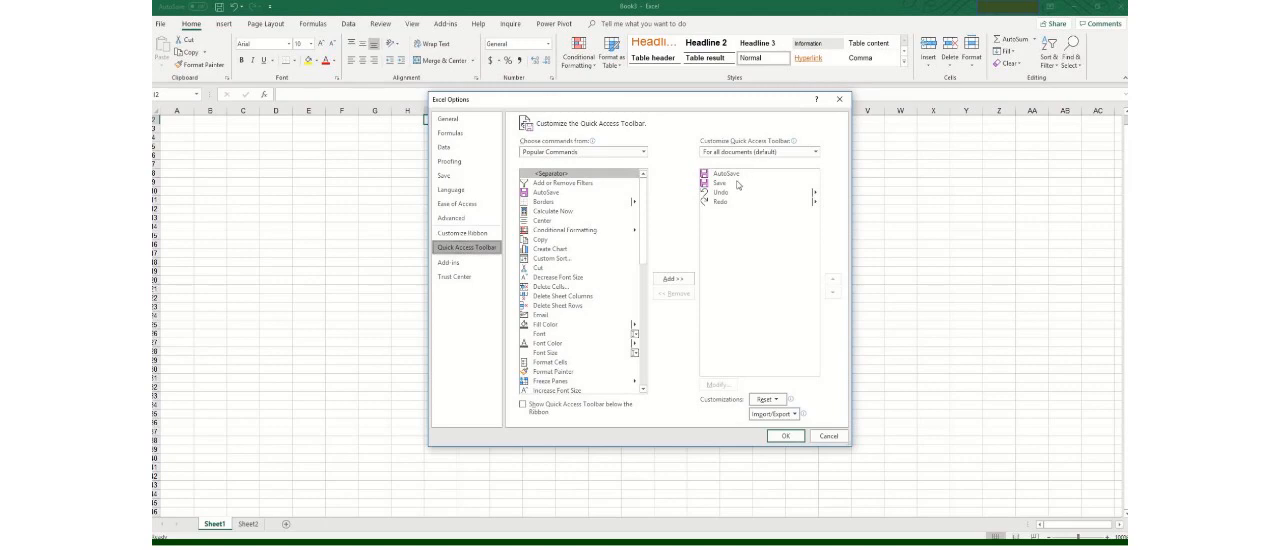
{"action": "mouse_move", "coordinate": [672, 204]}
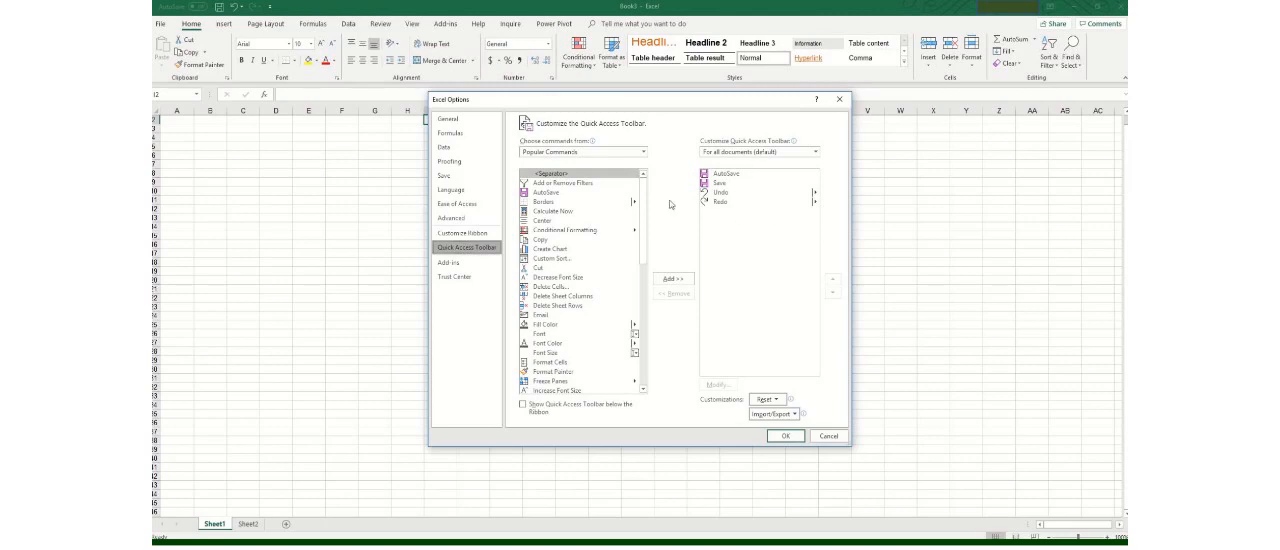
Add Fill Color and then Email from Popular Commands to the toolbar list after Redo
{"action": "scroll", "scroll_direction": "down", "scroll_amount": 3}
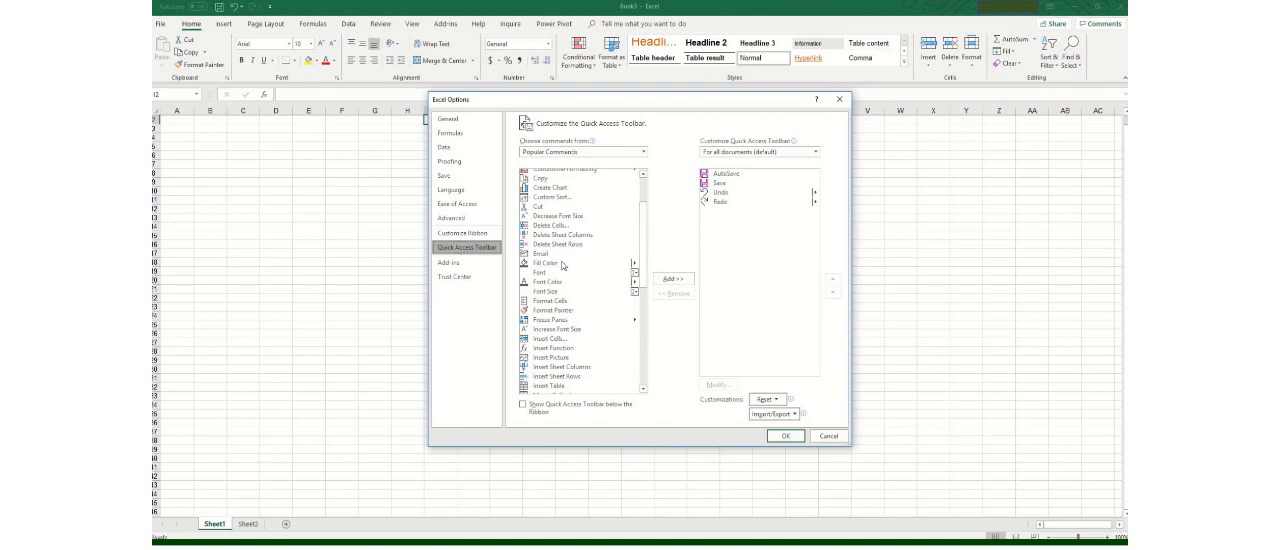
{"action": "left_click", "coordinate": [544, 264]}
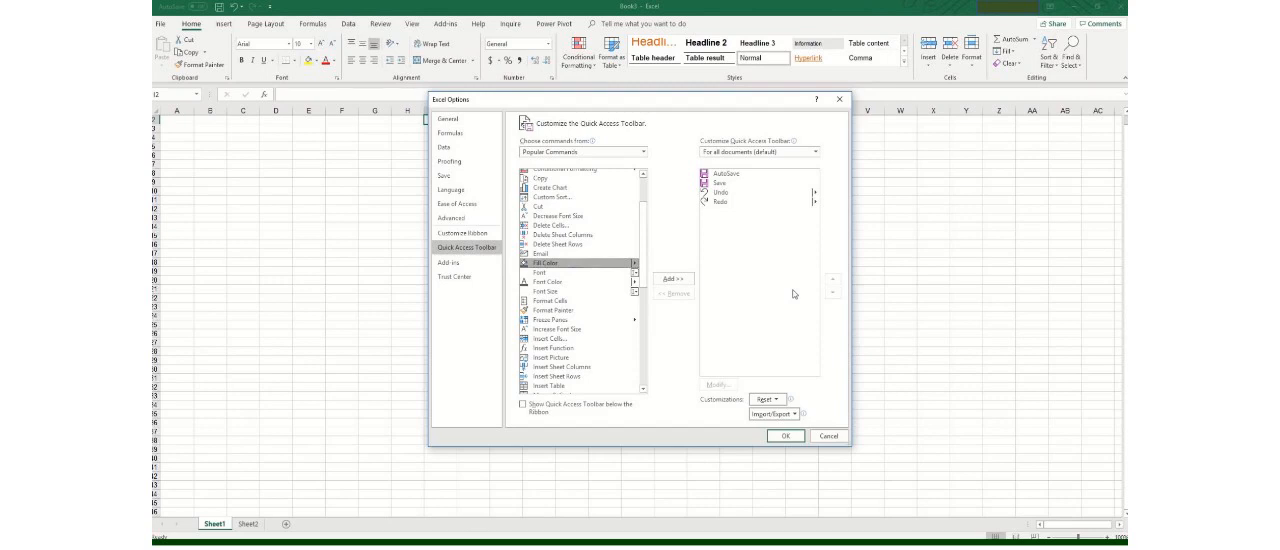
{"action": "mouse_move", "coordinate": [568, 270]}
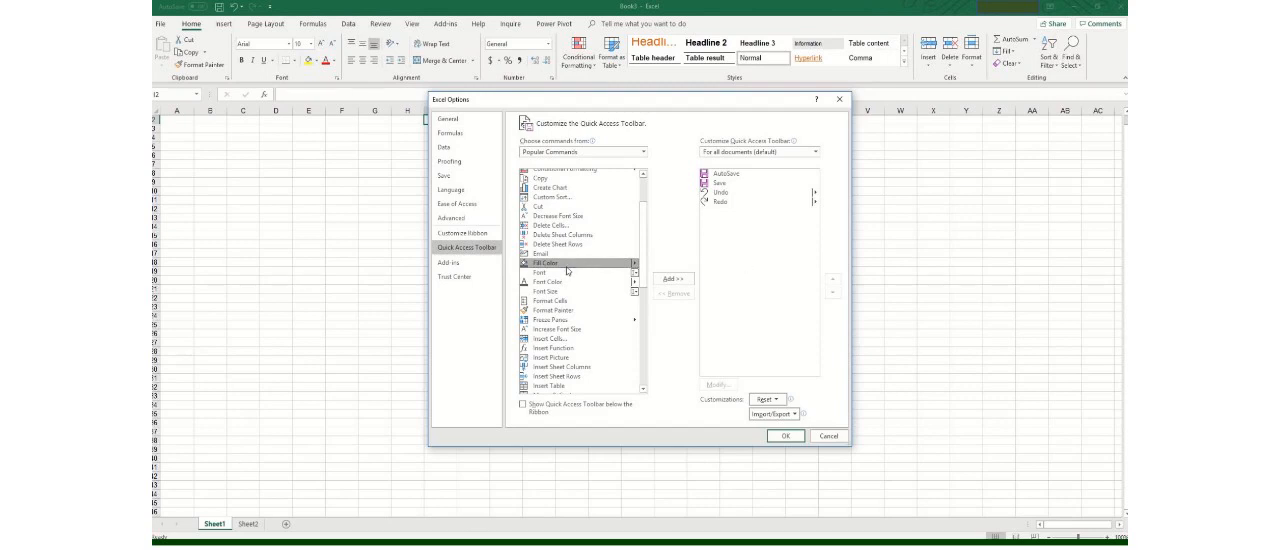
{"action": "mouse_move", "coordinate": [674, 278]}
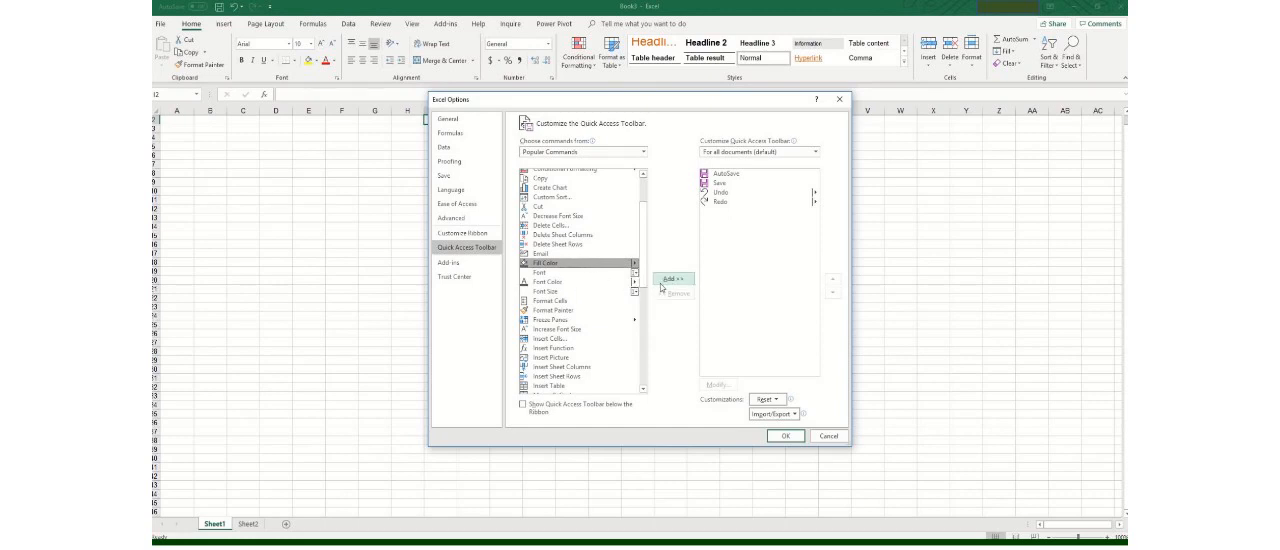
{"action": "left_click", "coordinate": [672, 278]}
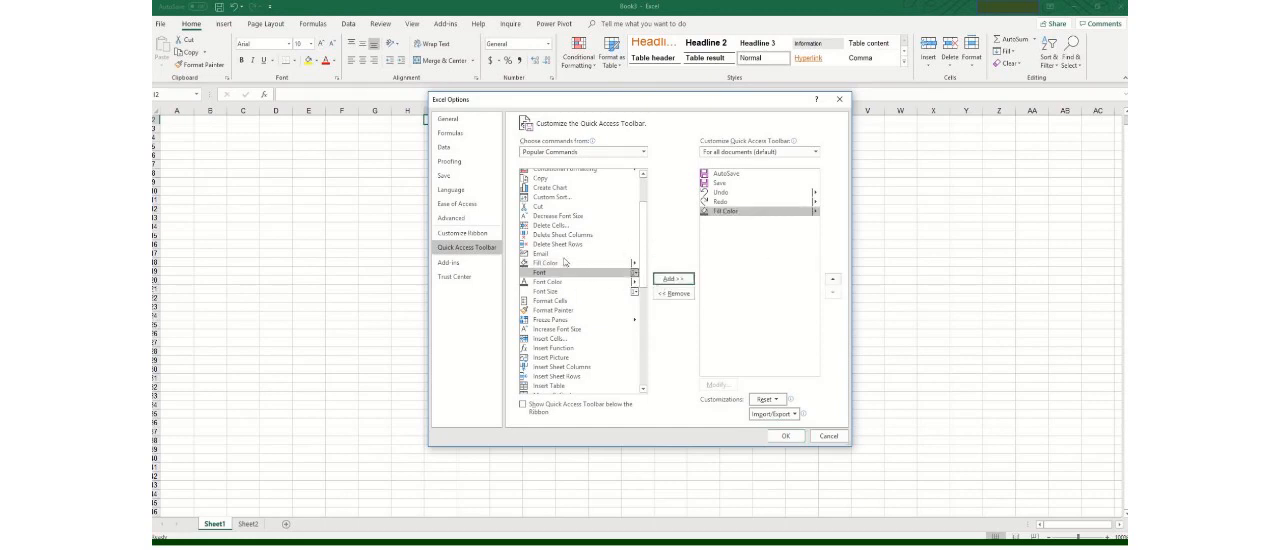
{"action": "left_click", "coordinate": [548, 256]}
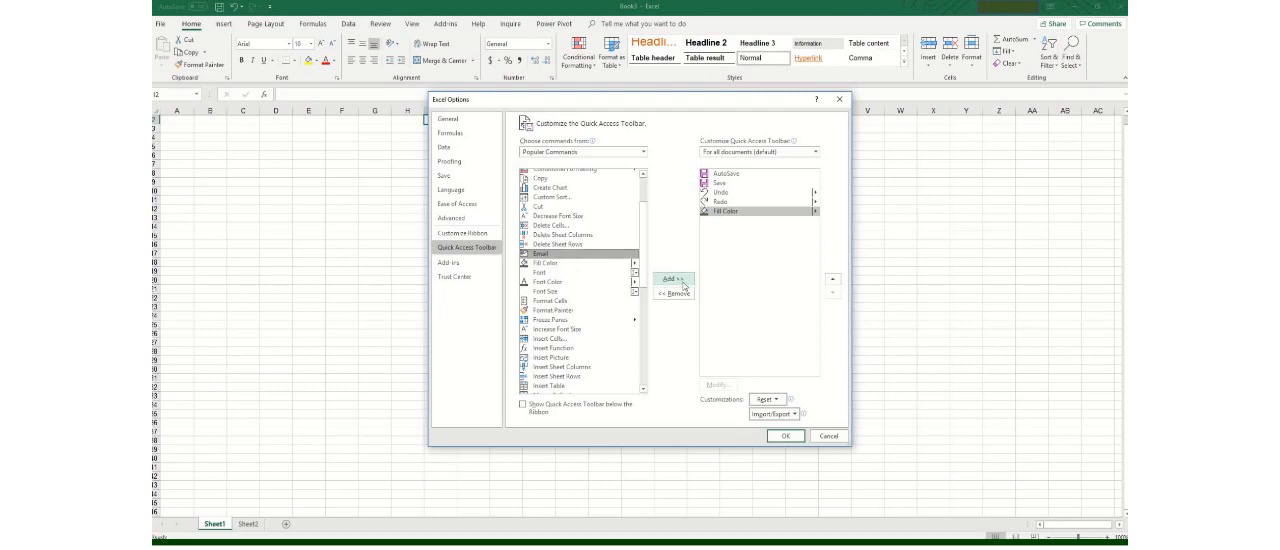
{"action": "left_click", "coordinate": [672, 278]}
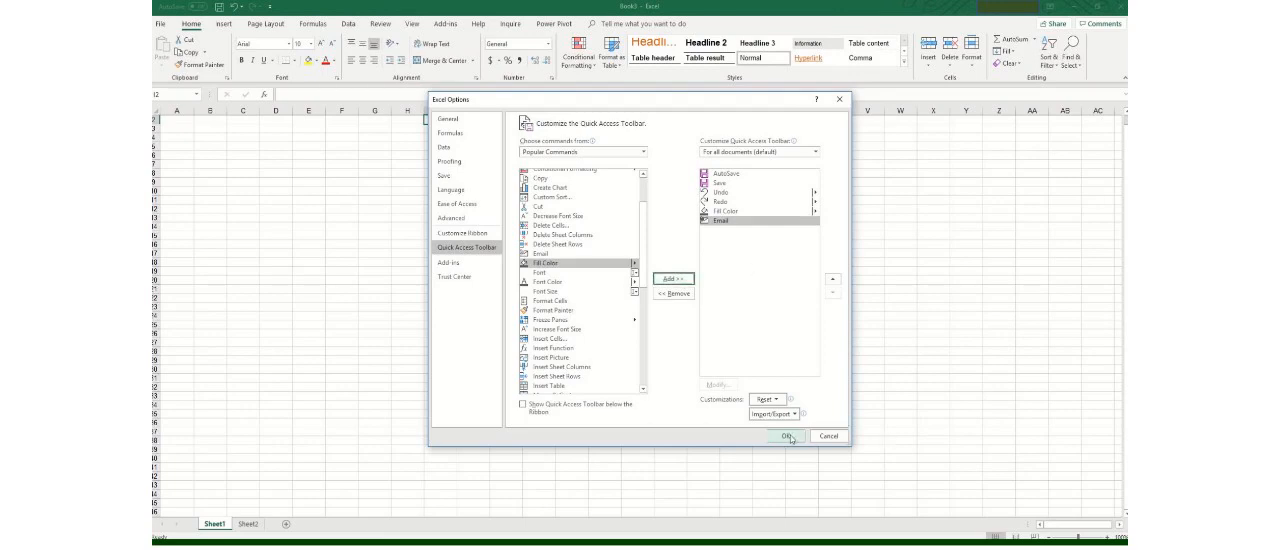
{"action": "left_click", "coordinate": [788, 436]}
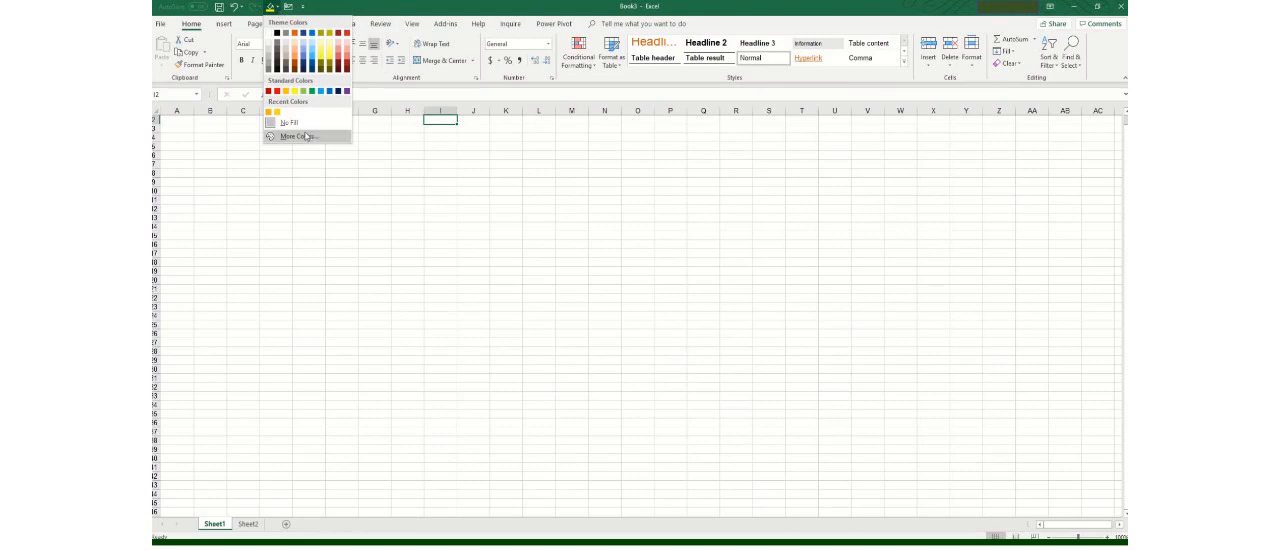
{"action": "mouse_move", "coordinate": [316, 156]}
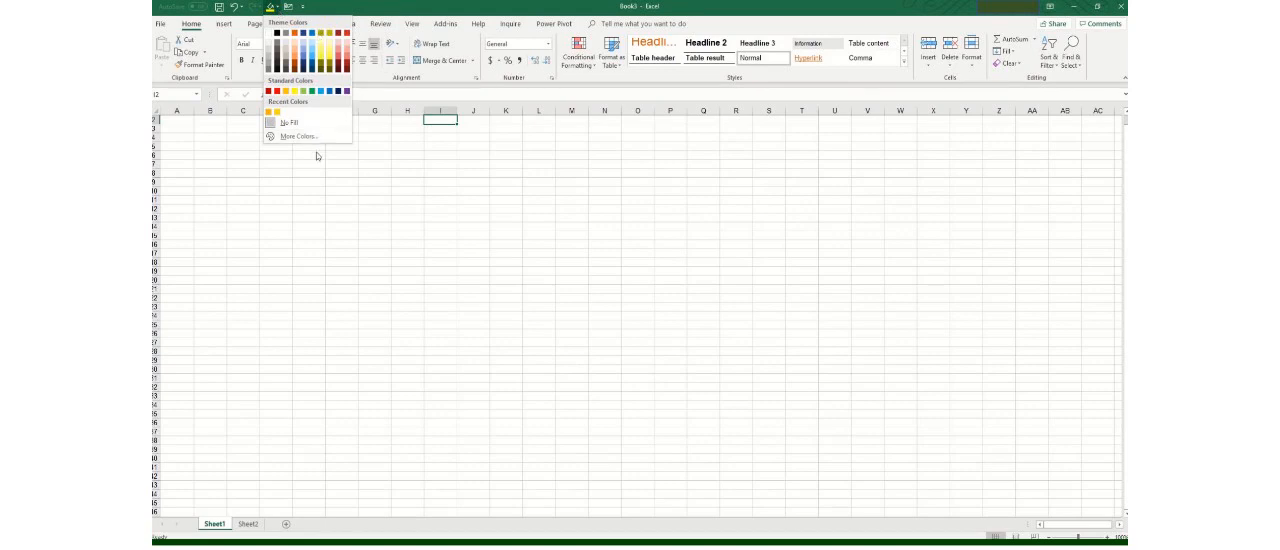
{"action": "left_click", "coordinate": [312, 166]}
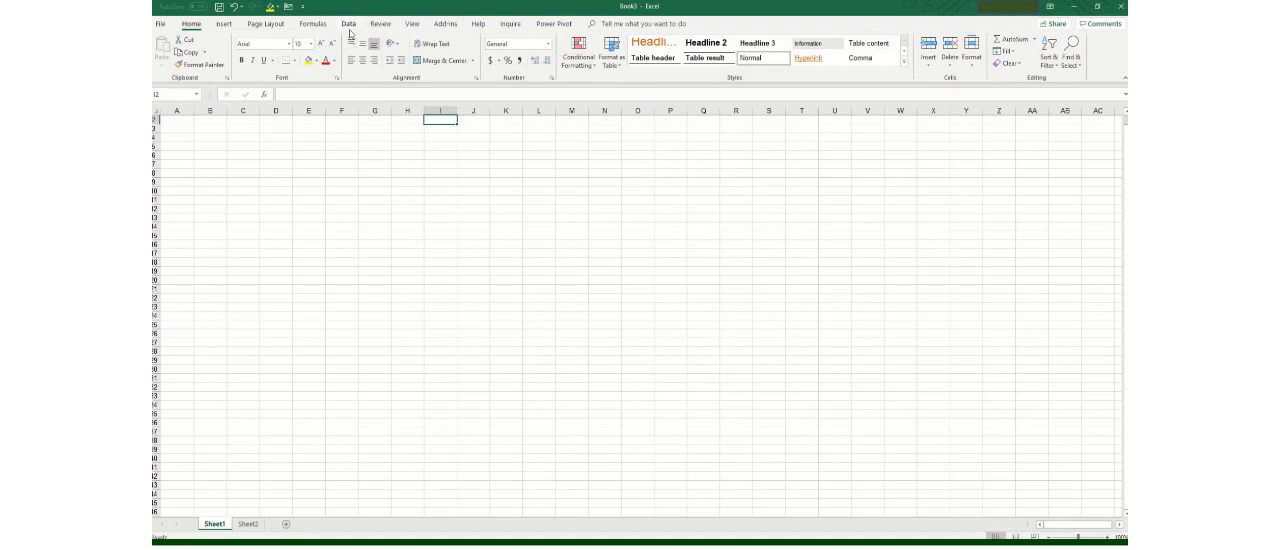
{"action": "left_click", "coordinate": [348, 24]}
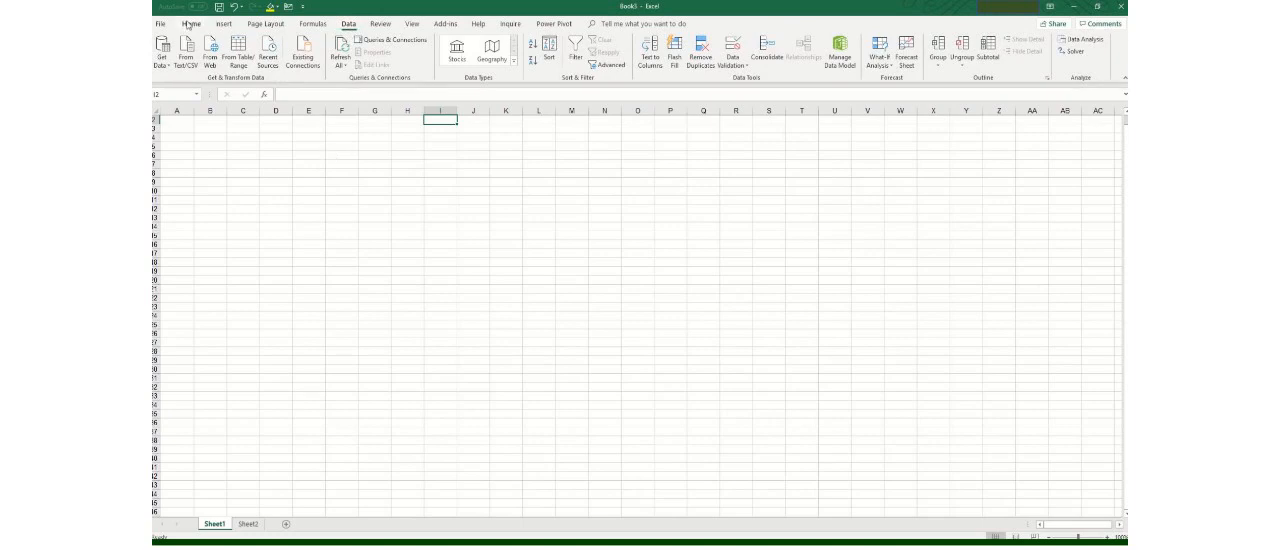
{"action": "left_click", "coordinate": [192, 24]}
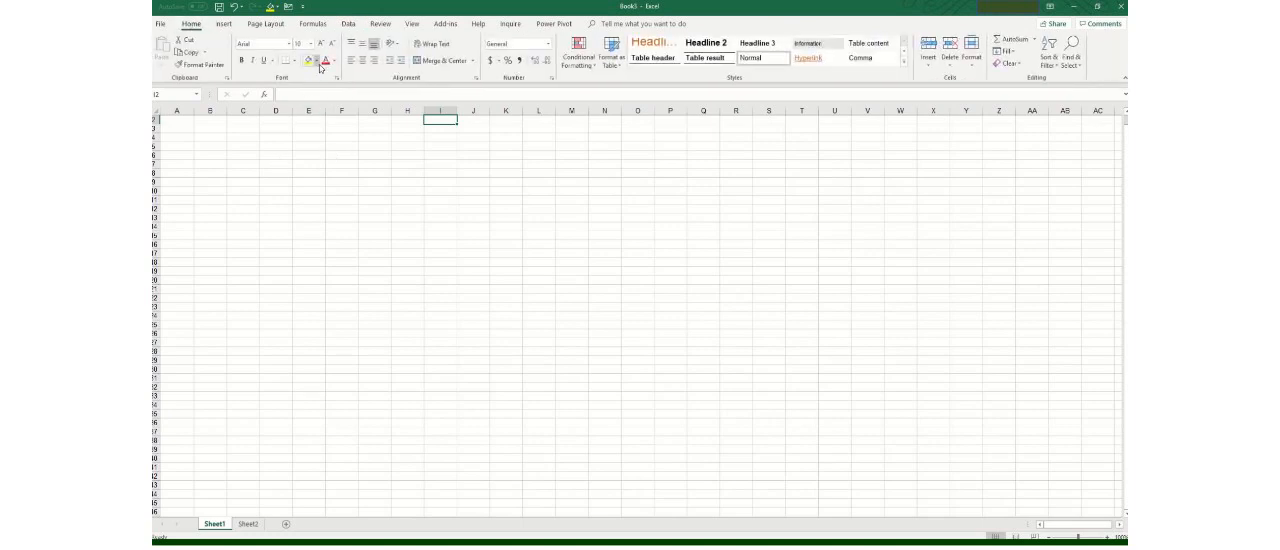
{"action": "left_click", "coordinate": [312, 60]}
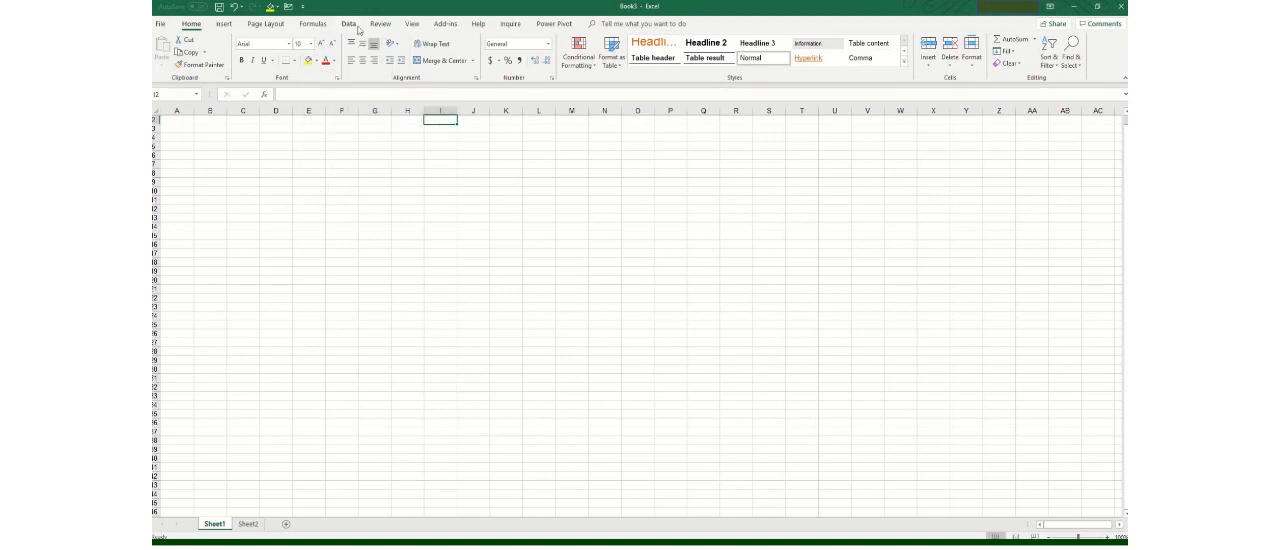
{"action": "left_click", "coordinate": [348, 24]}
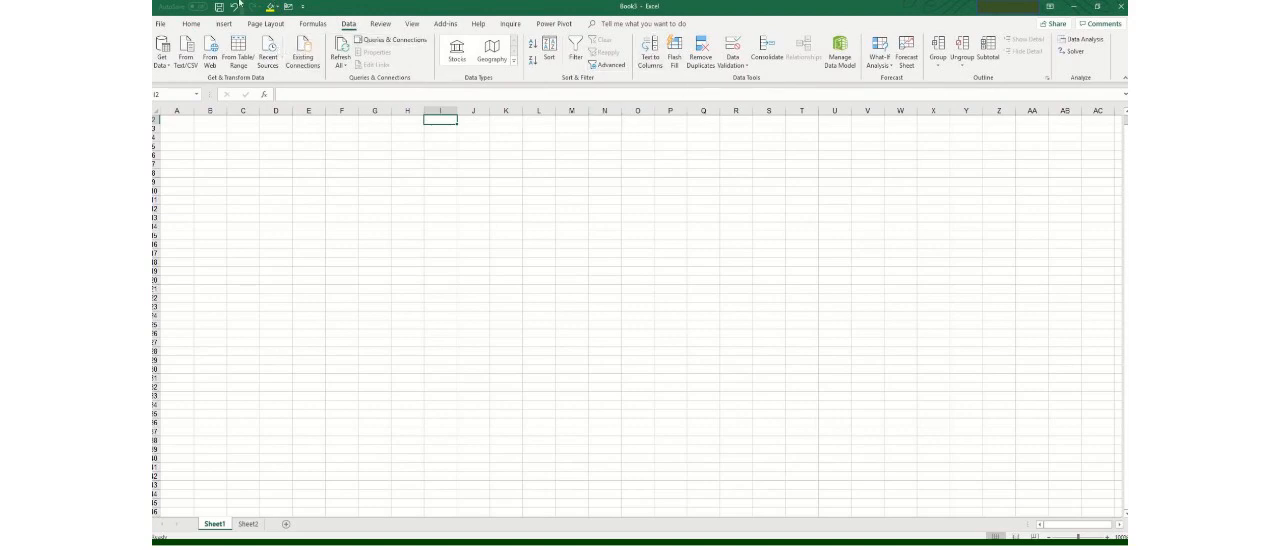
{"action": "left_click", "coordinate": [280, 8]}
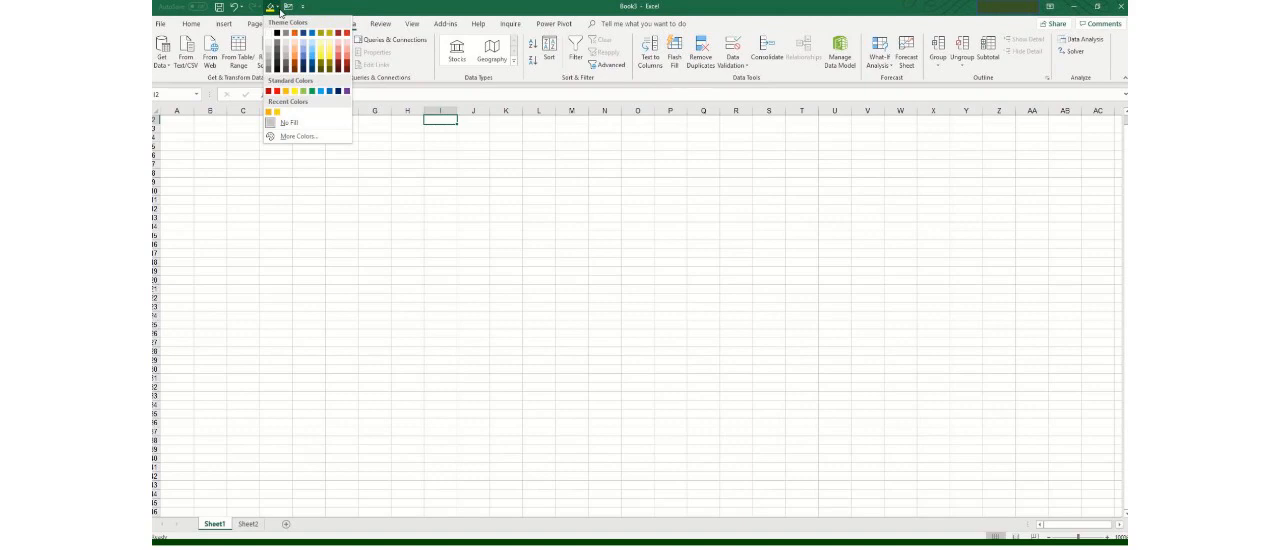
{"action": "left_click", "coordinate": [306, 238]}
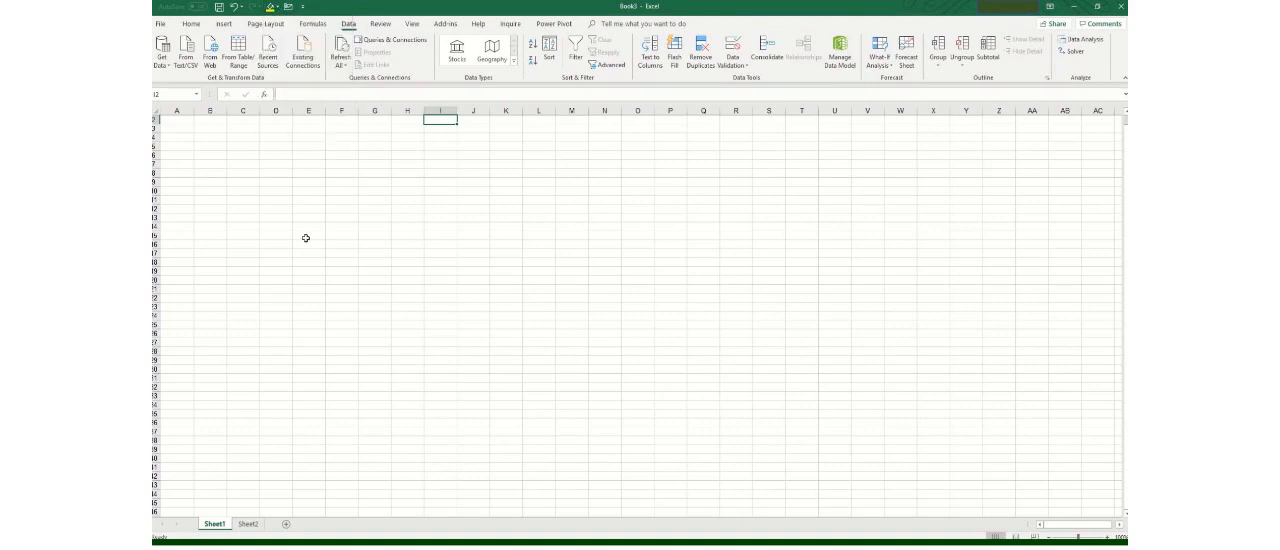
{"action": "mouse_move", "coordinate": [212, 208]}
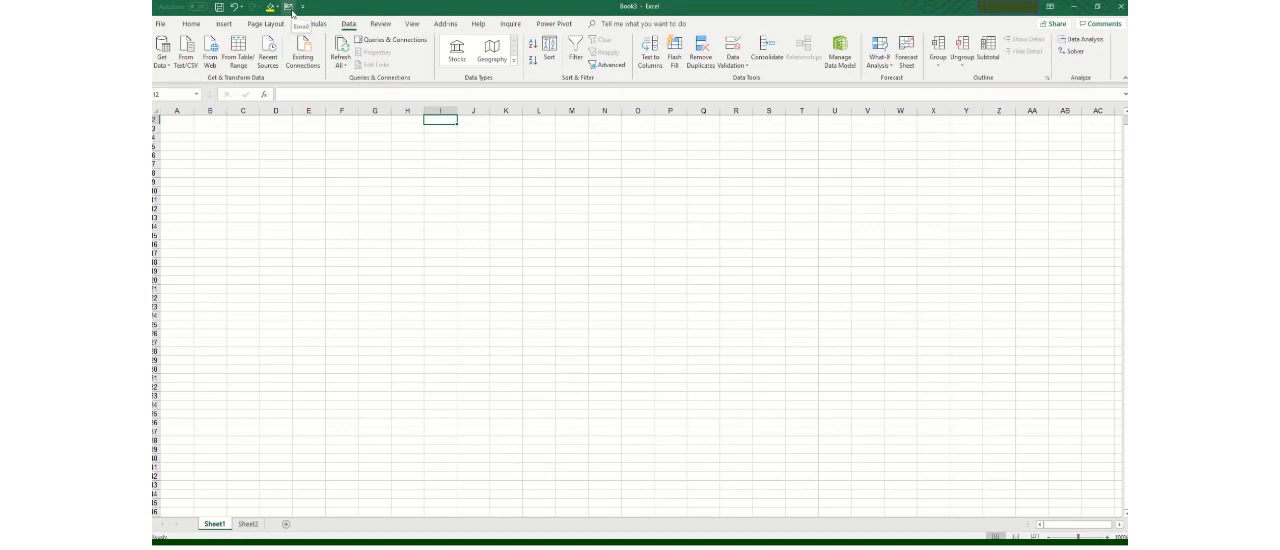
{"action": "mouse_move", "coordinate": [302, 8]}
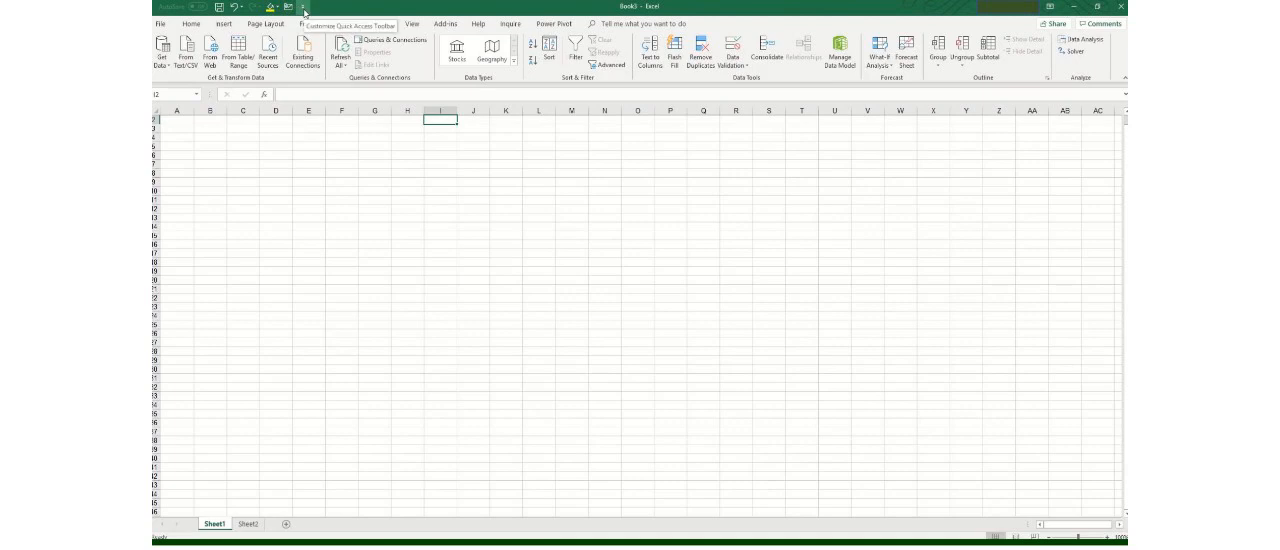
Show the Customize Quick Access Toolbar dropdown menu again
{"action": "left_click", "coordinate": [308, 8]}
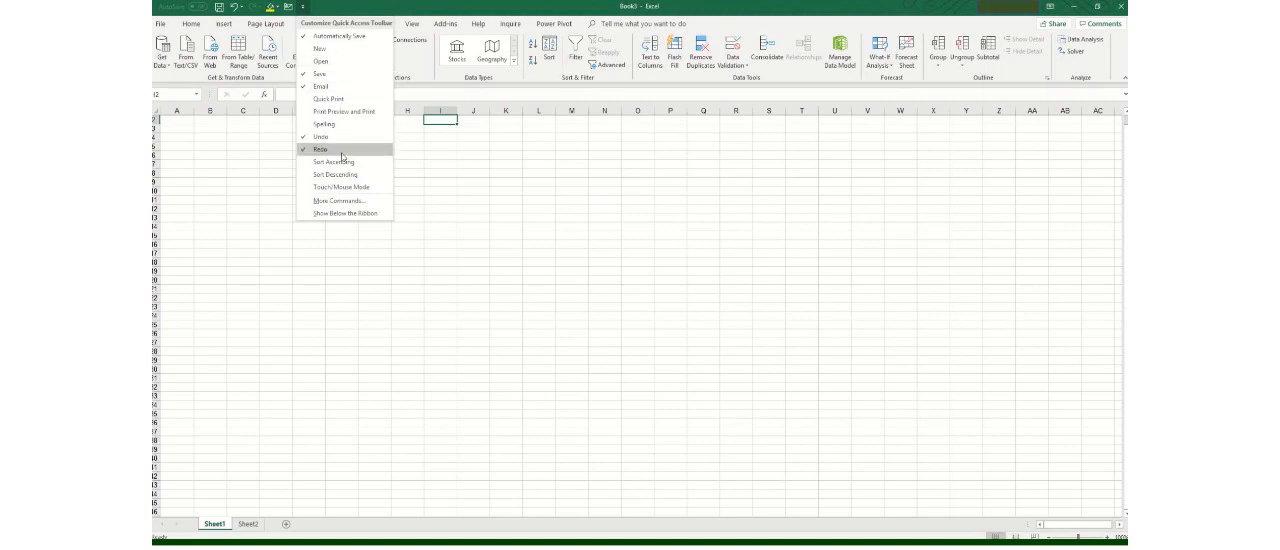
{"action": "mouse_move", "coordinate": [336, 200]}
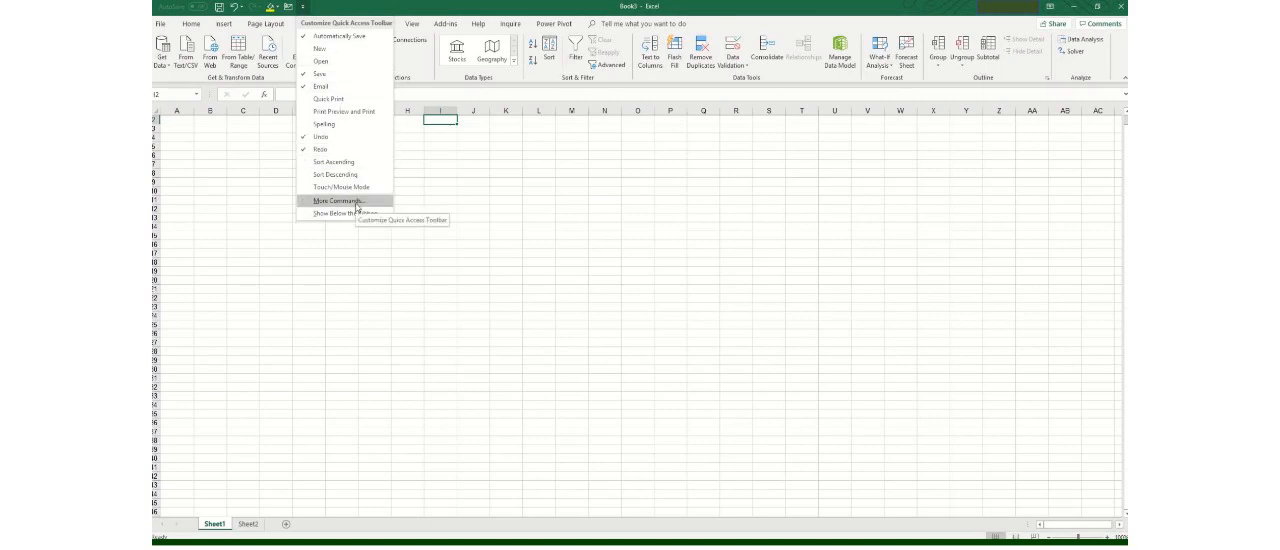
Return to the Quick Access Toolbar options page and expand the Choose commands from list
{"action": "left_click", "coordinate": [338, 200]}
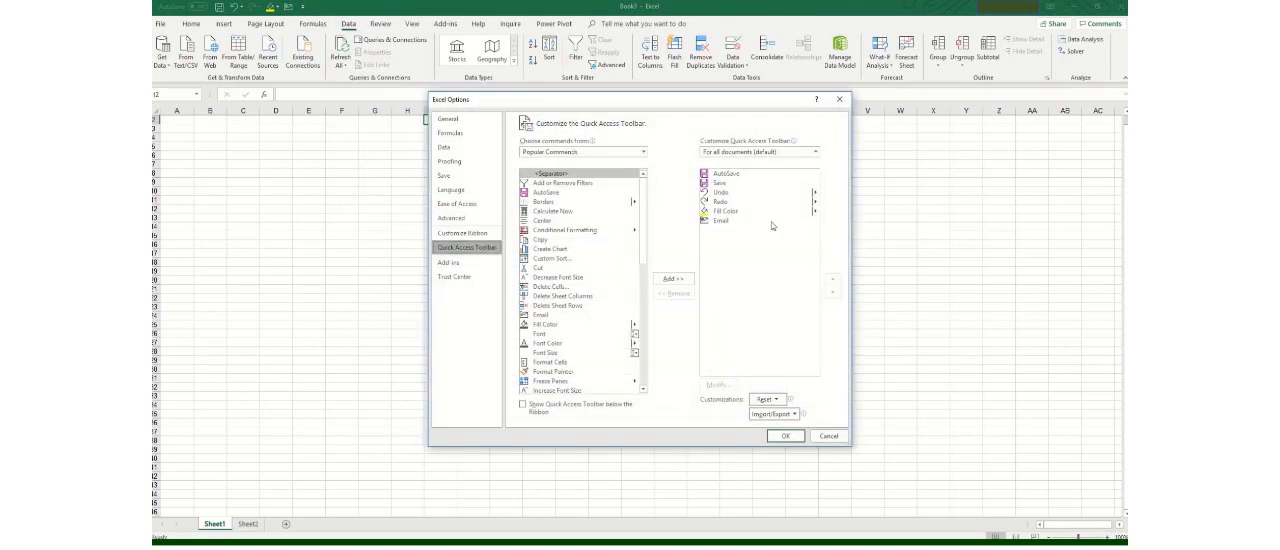
{"action": "mouse_move", "coordinate": [620, 336]}
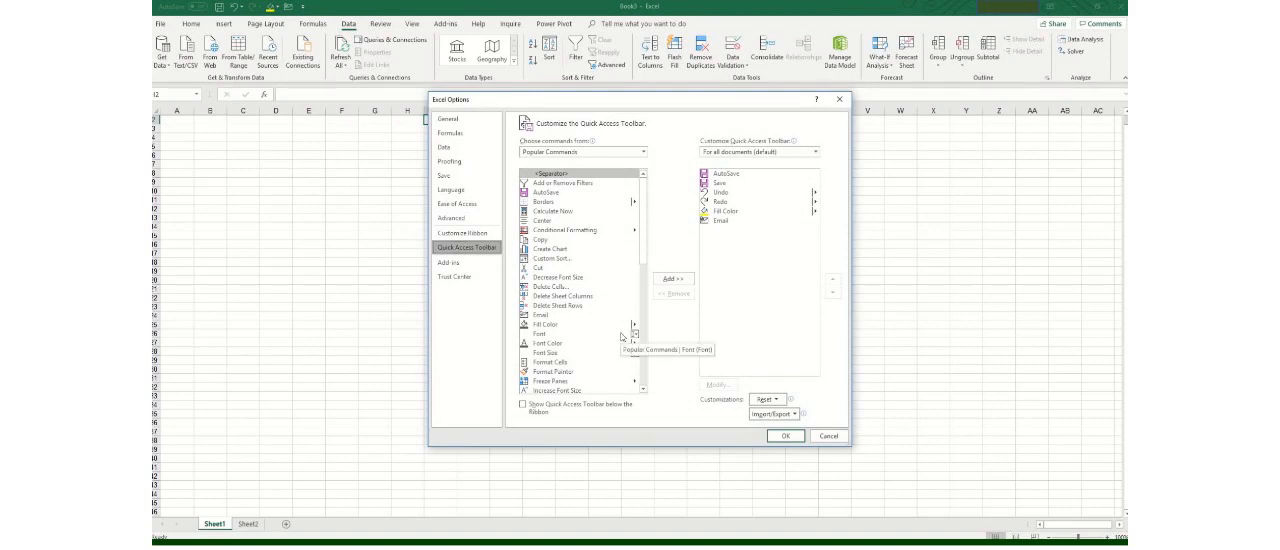
{"action": "scroll", "scroll_direction": "down", "scroll_amount": 3}
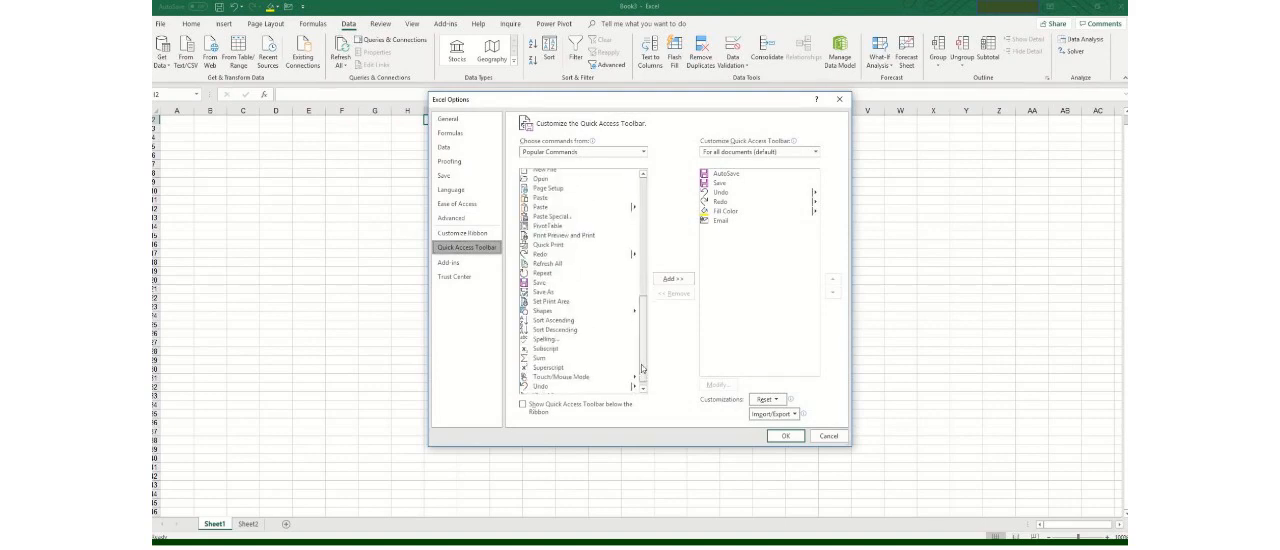
{"action": "scroll", "scroll_direction": "up", "scroll_amount": 3}
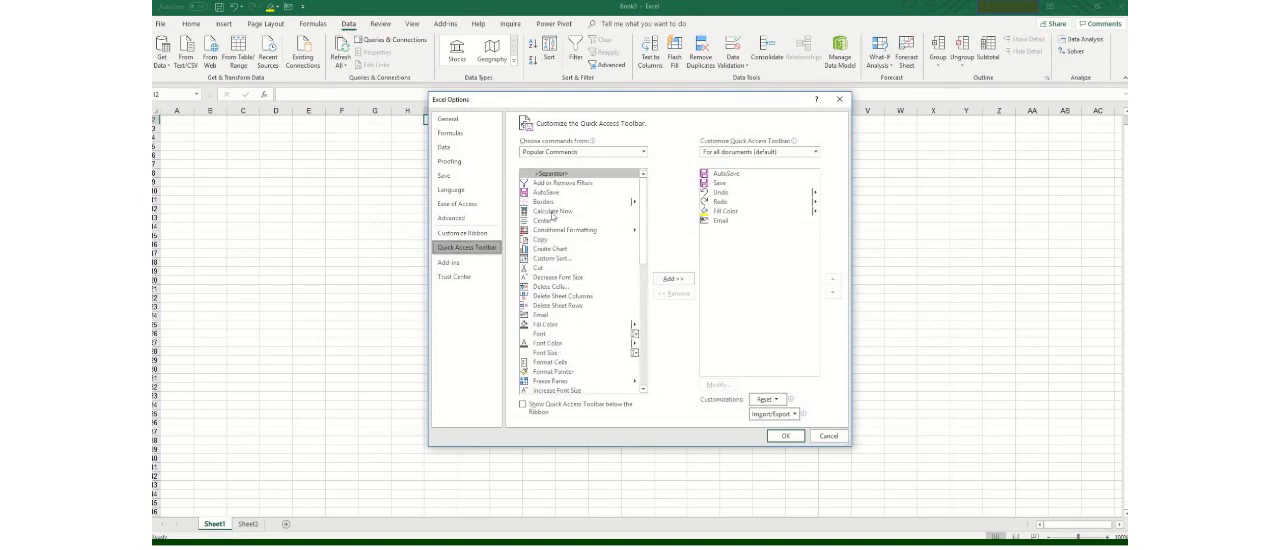
{"action": "mouse_move", "coordinate": [556, 390]}
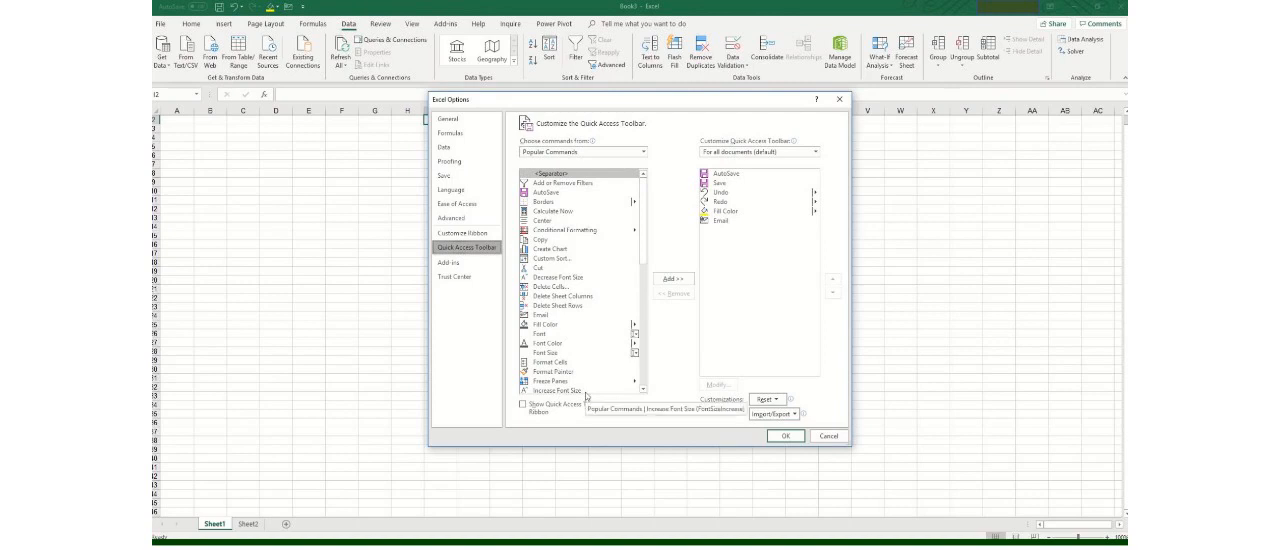
{"action": "left_click", "coordinate": [630, 152]}
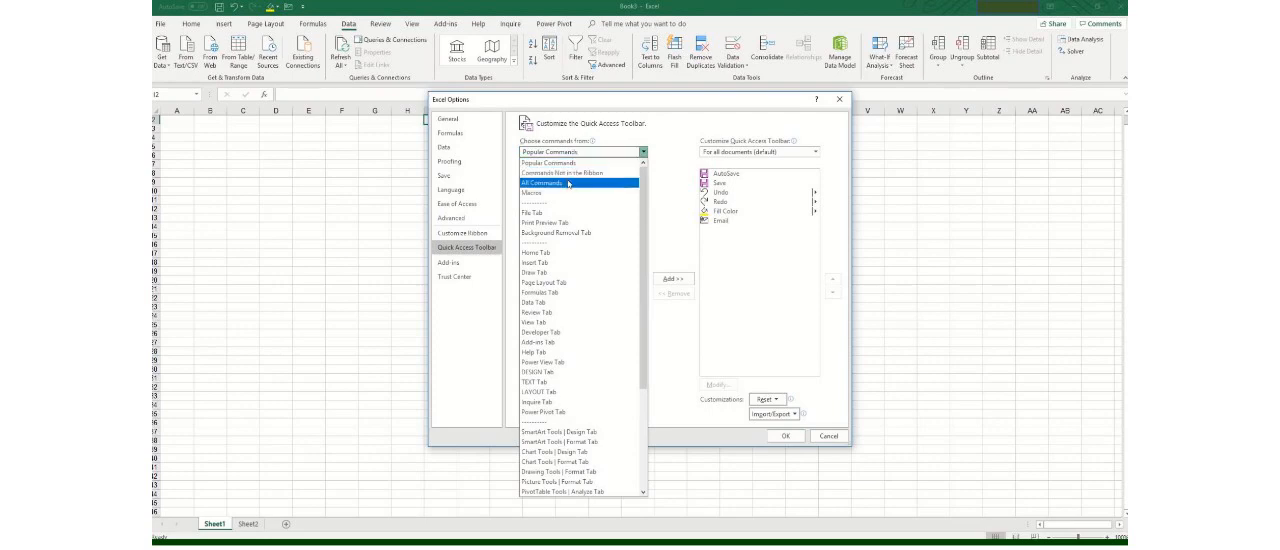
Set Choose commands from to All Commands, browse the categories, and keep All Commands
{"action": "left_click", "coordinate": [582, 152]}
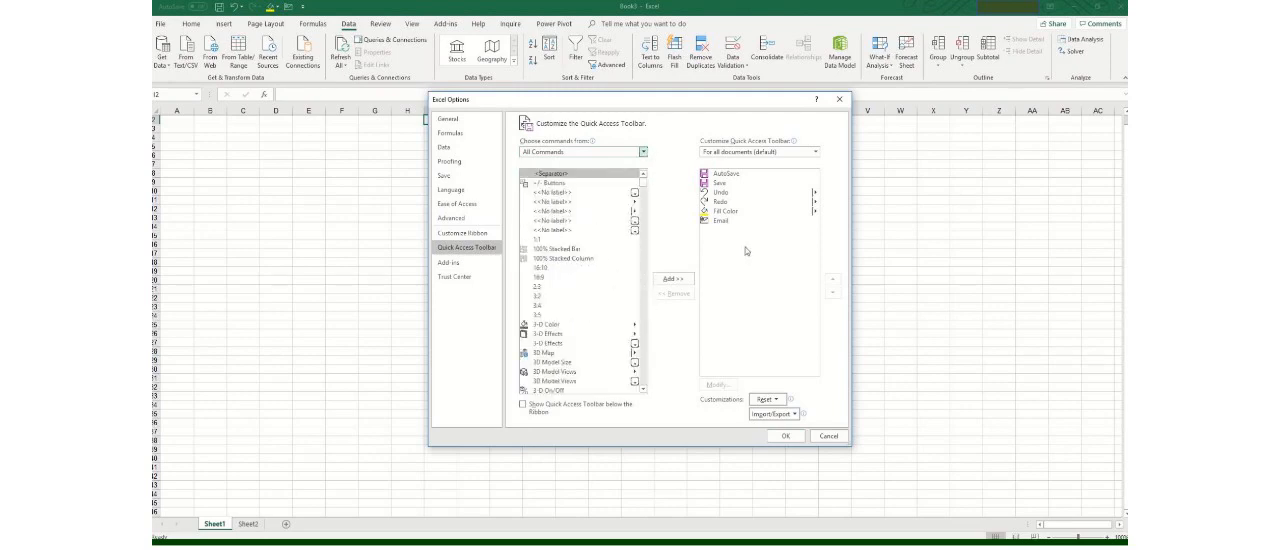
{"action": "mouse_move", "coordinate": [656, 136]}
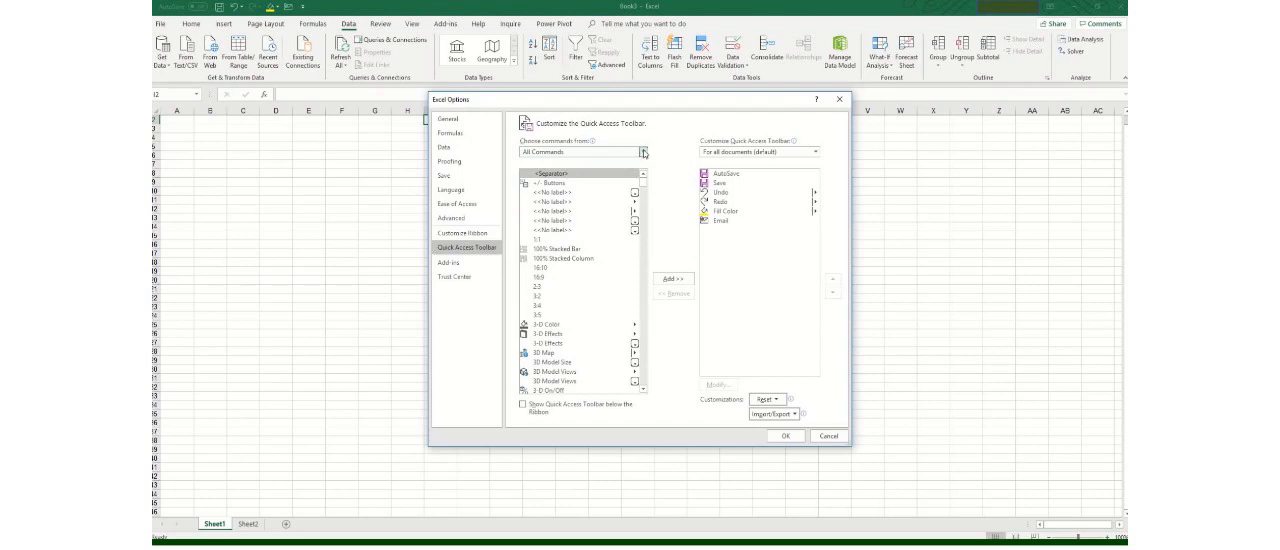
{"action": "left_click", "coordinate": [642, 152]}
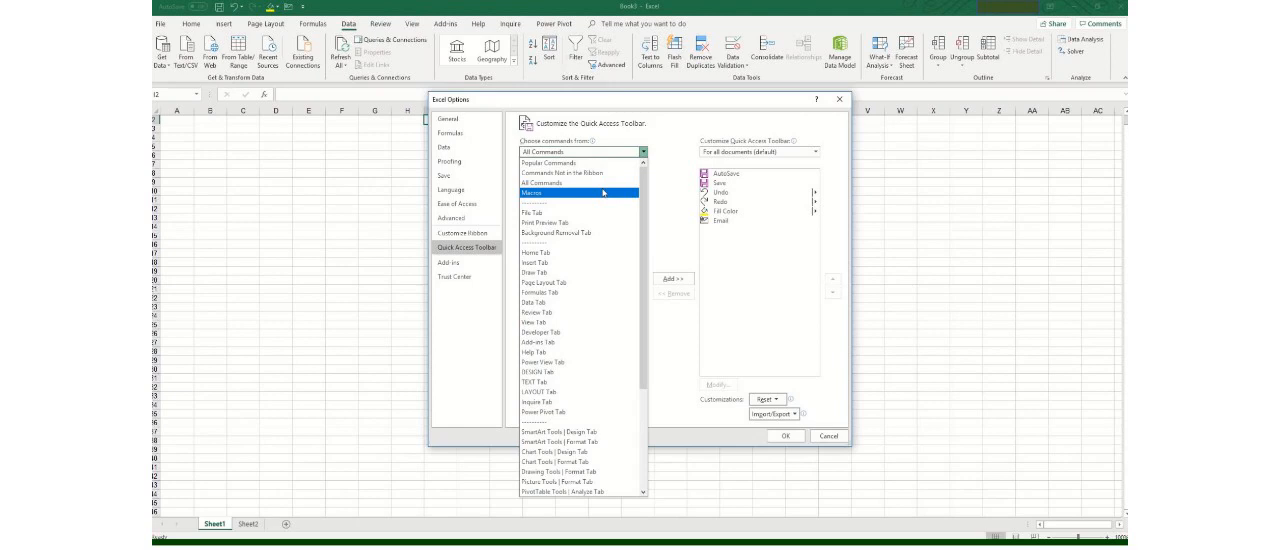
{"action": "left_click", "coordinate": [578, 192]}
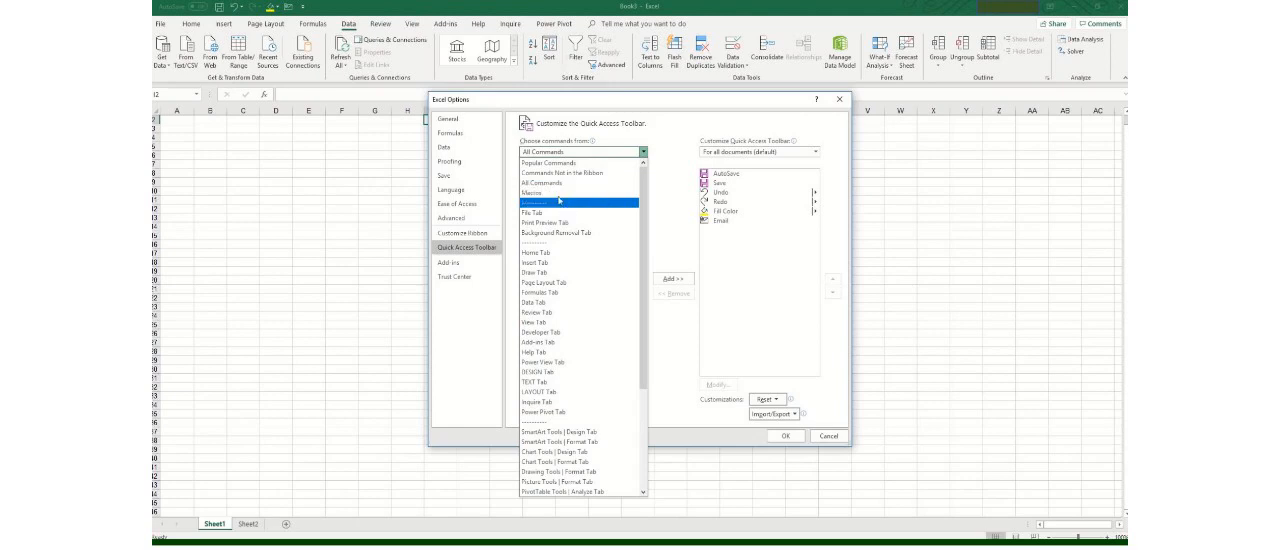
{"action": "left_click", "coordinate": [532, 192]}
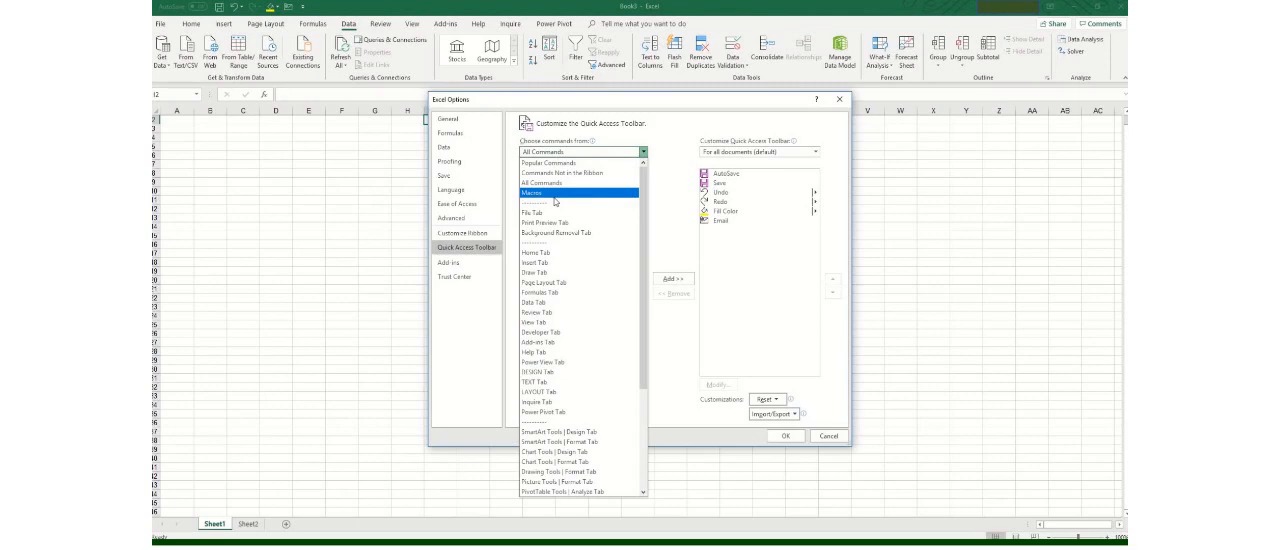
{"action": "left_click", "coordinate": [544, 212]}
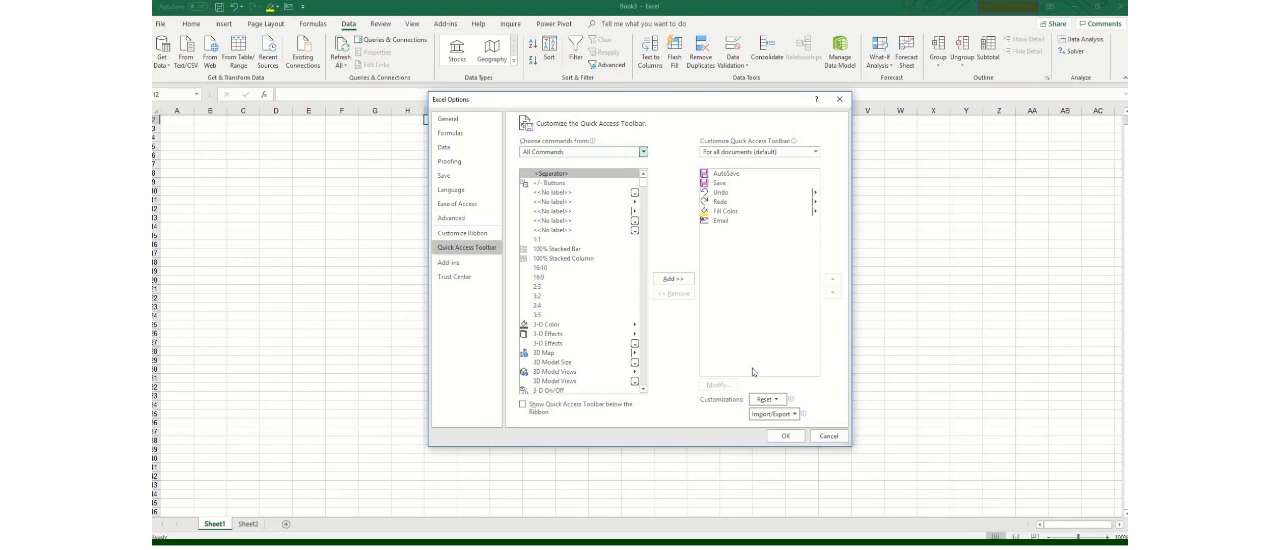
Reset only the Quick Access Toolbar to defaults, confirm, and close Excel Options with OK
{"action": "left_click", "coordinate": [768, 400]}
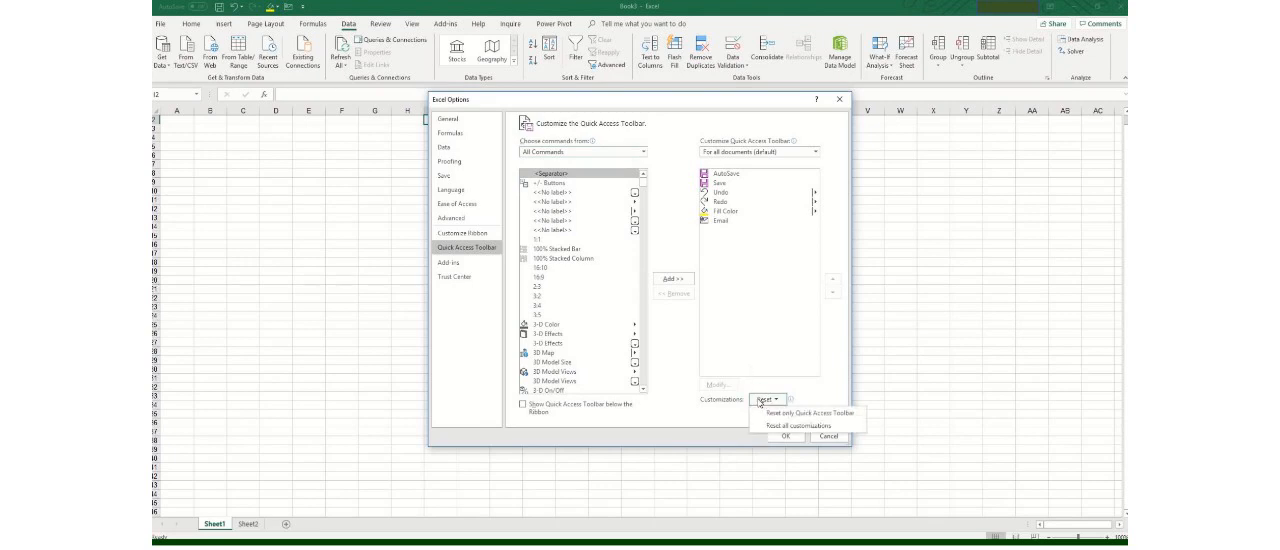
{"action": "mouse_move", "coordinate": [800, 412]}
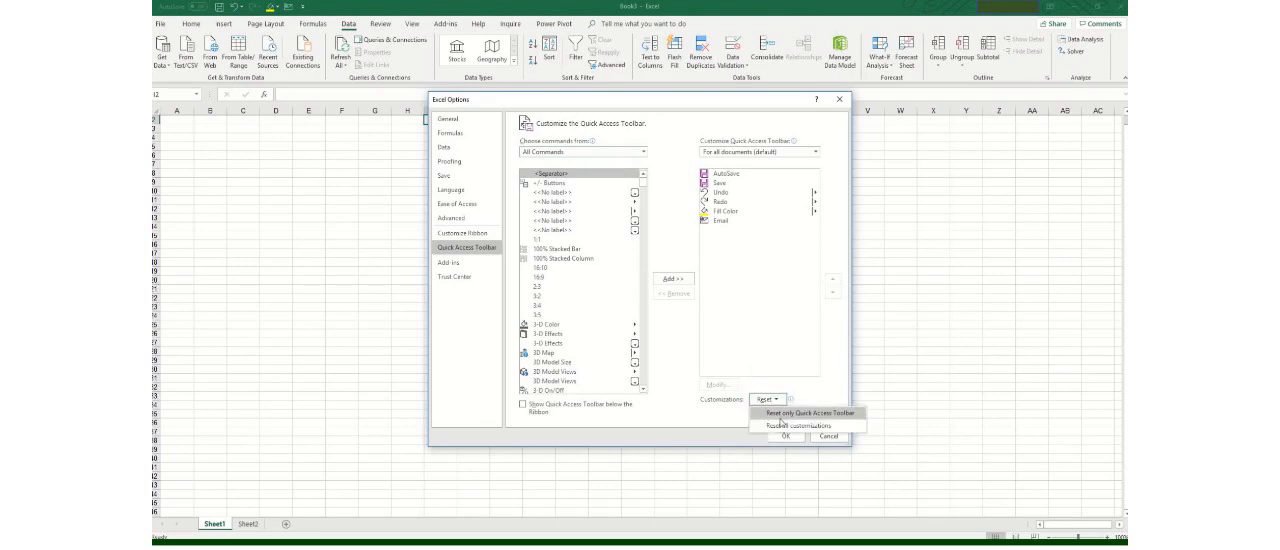
{"action": "left_click", "coordinate": [804, 426]}
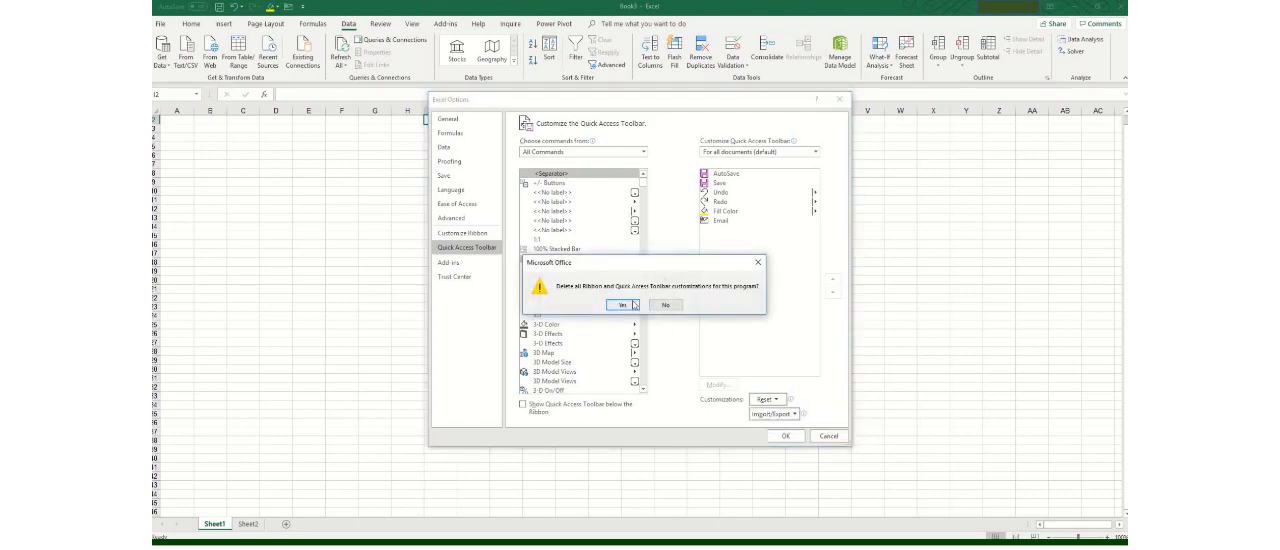
{"action": "left_click", "coordinate": [616, 304]}
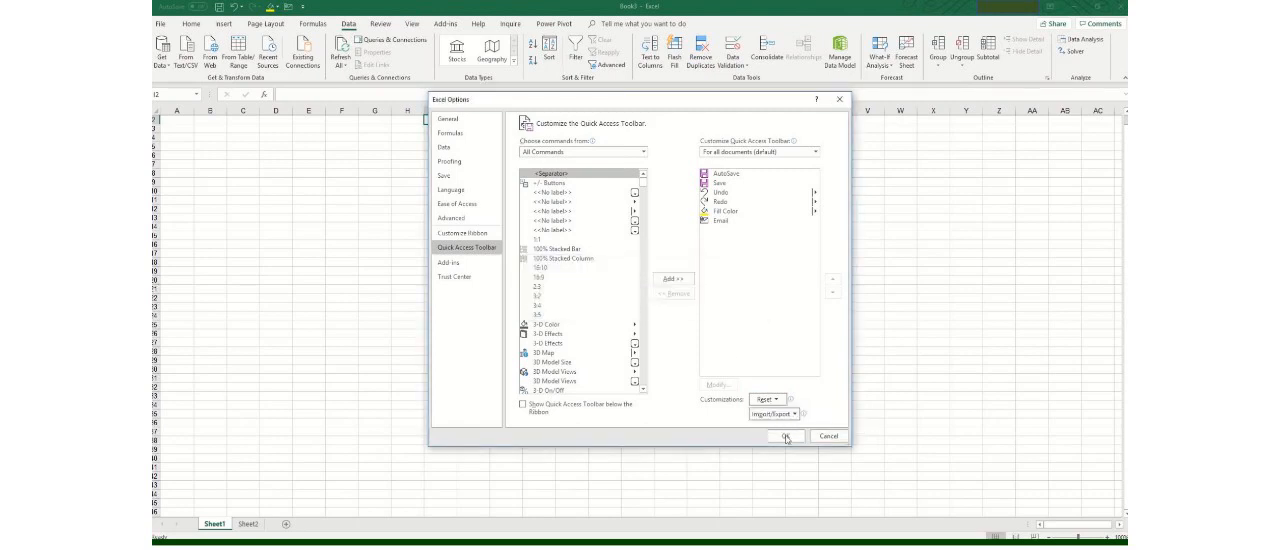
{"action": "left_click", "coordinate": [786, 436]}
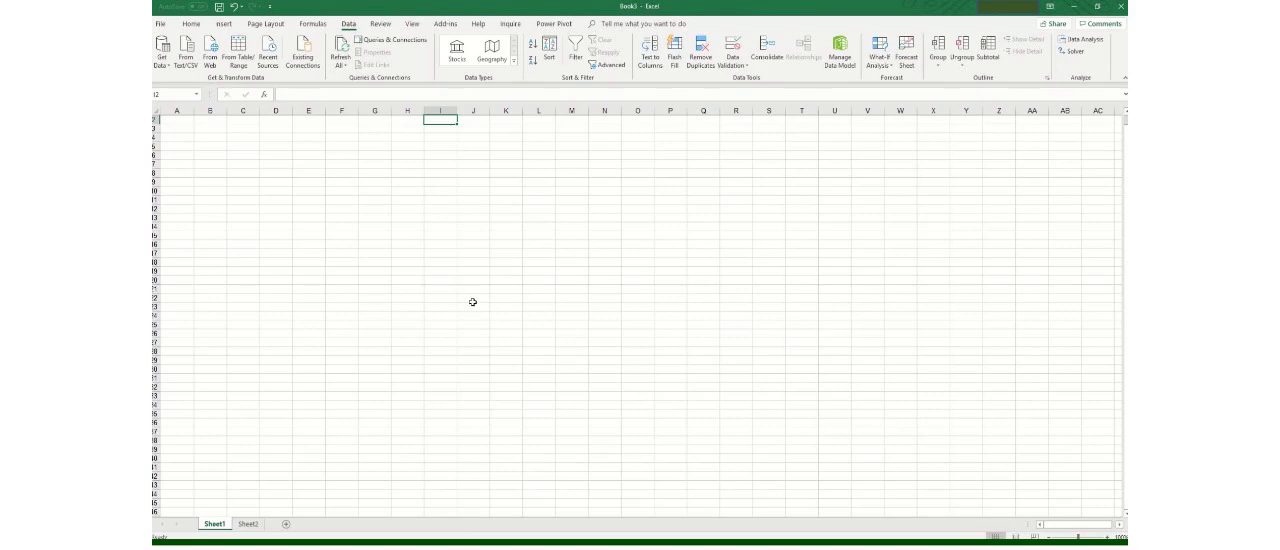